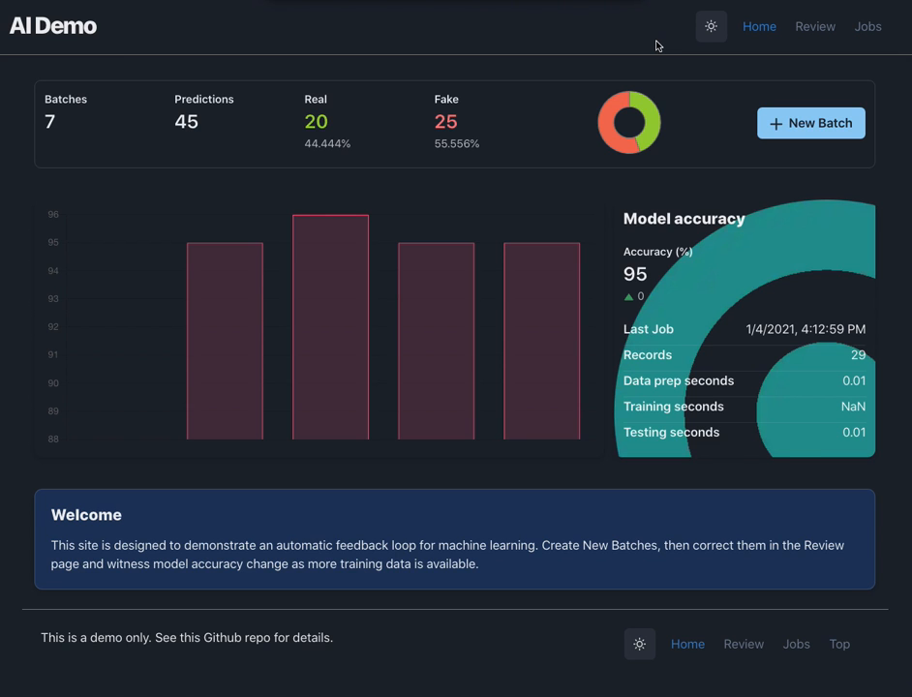
mouse_move(704, 225)
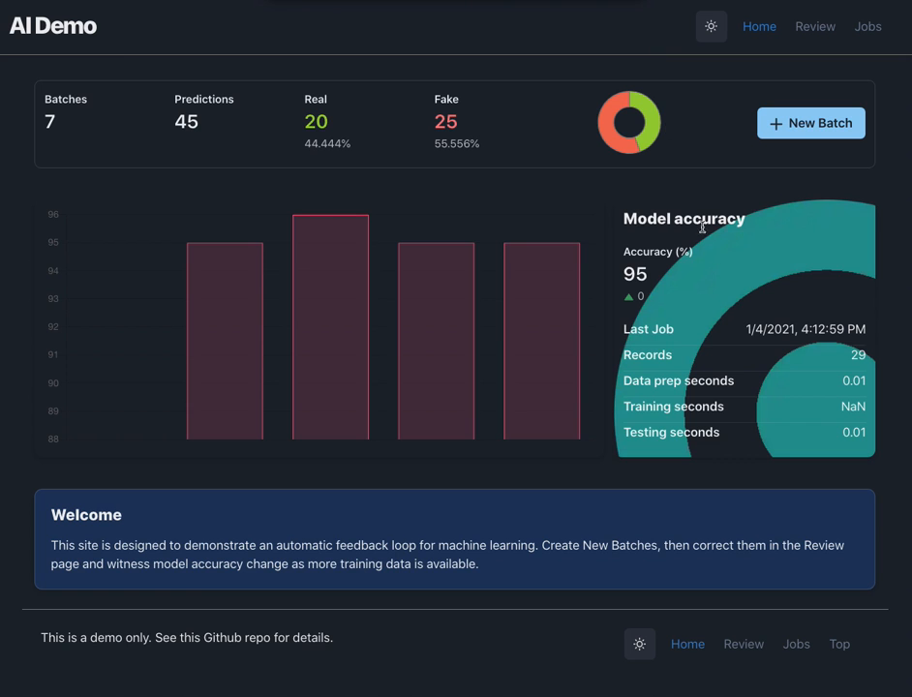
mouse_move(704, 321)
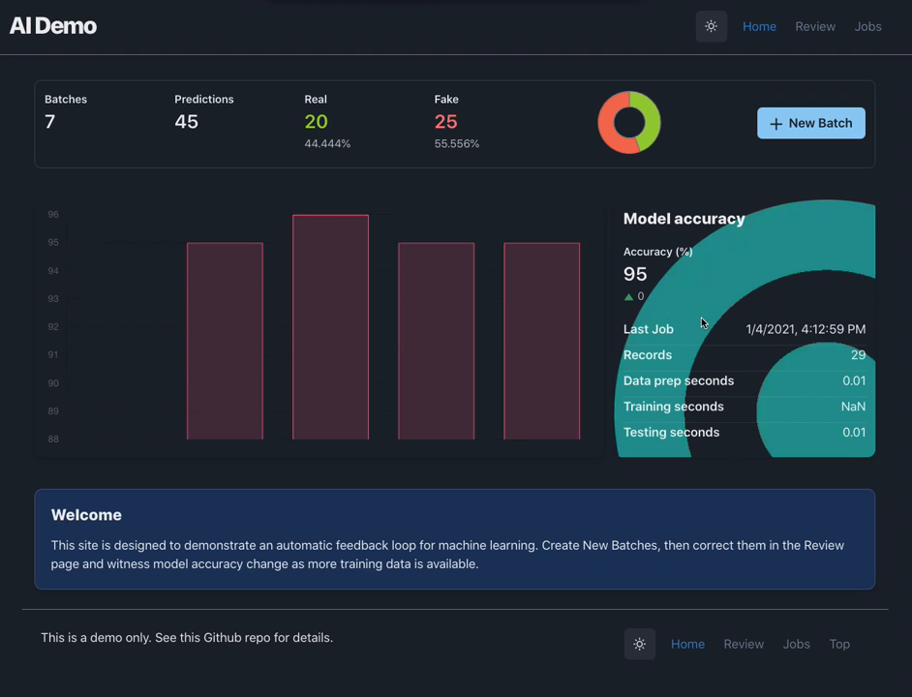
mouse_move(703, 255)
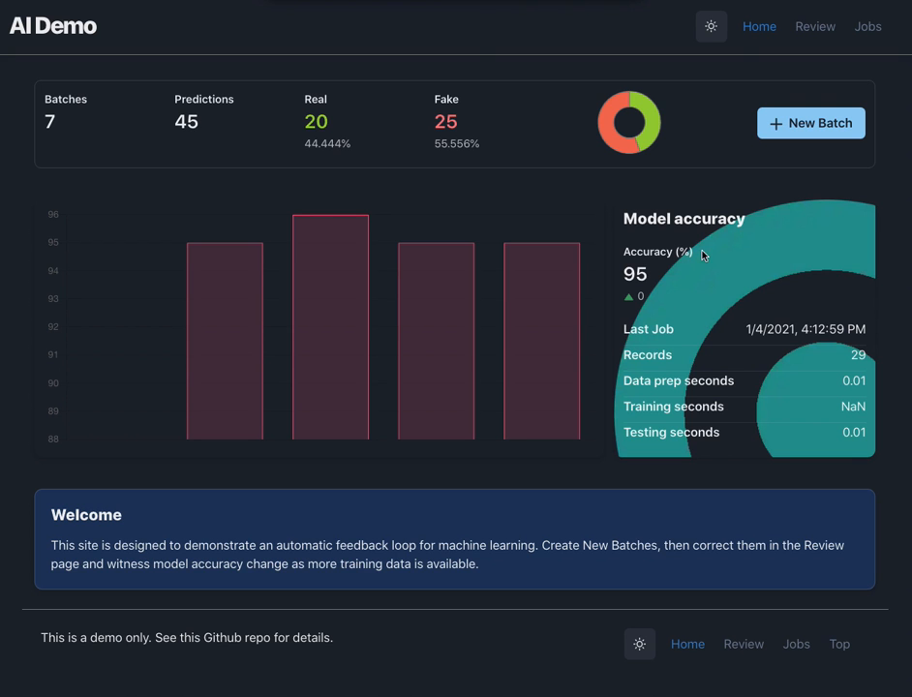
Submit two more five-record batches for prediction from the dashboard
click(809, 124)
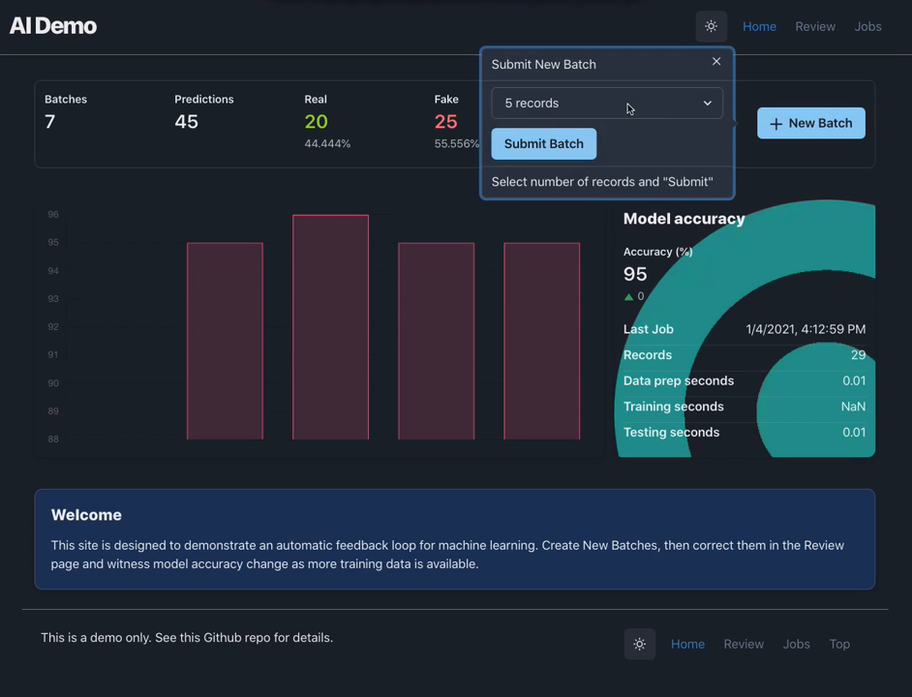
click(542, 143)
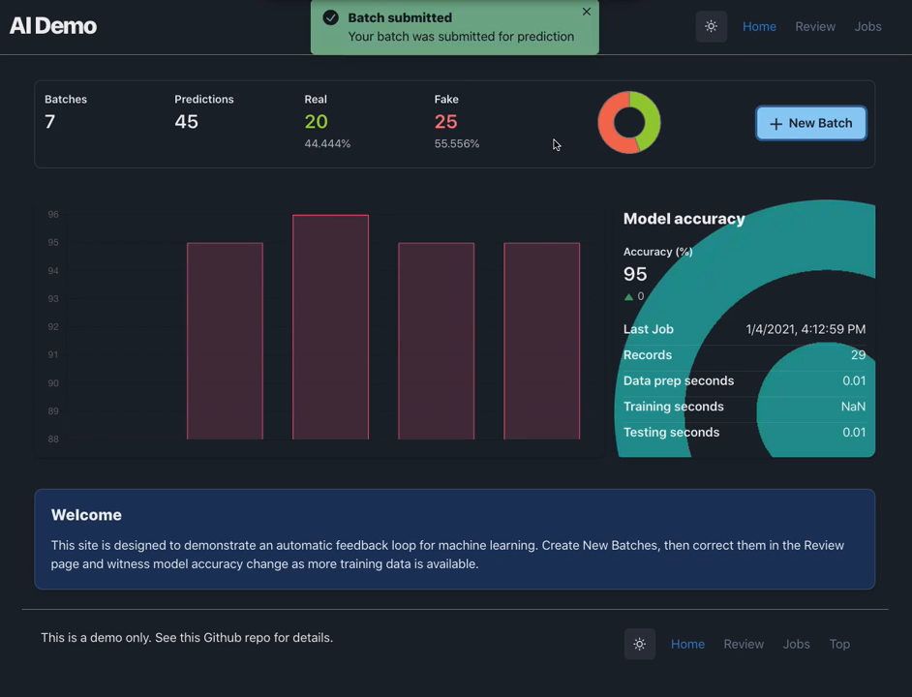
click(809, 124)
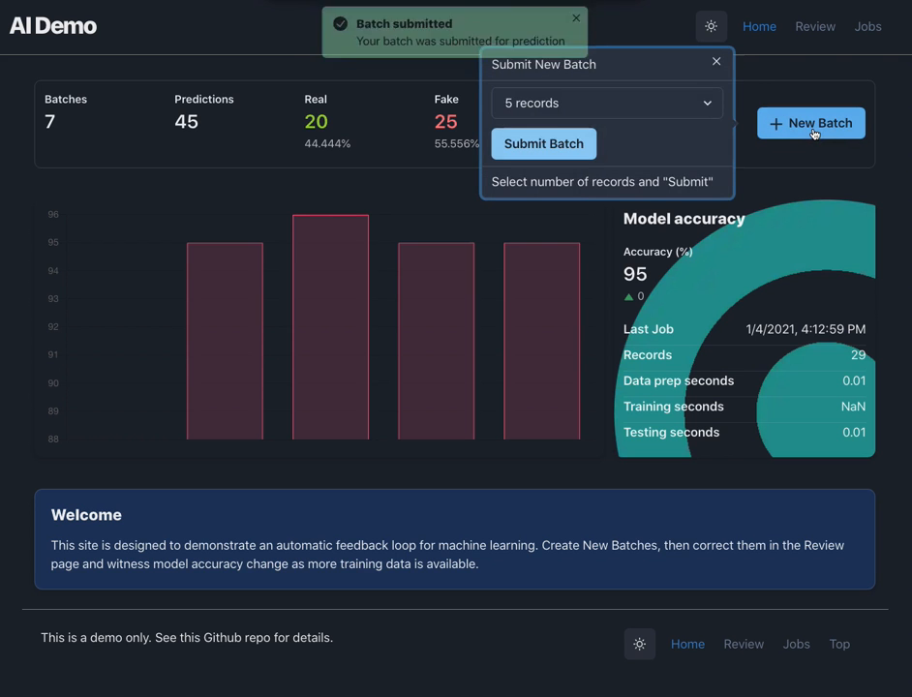
click(542, 144)
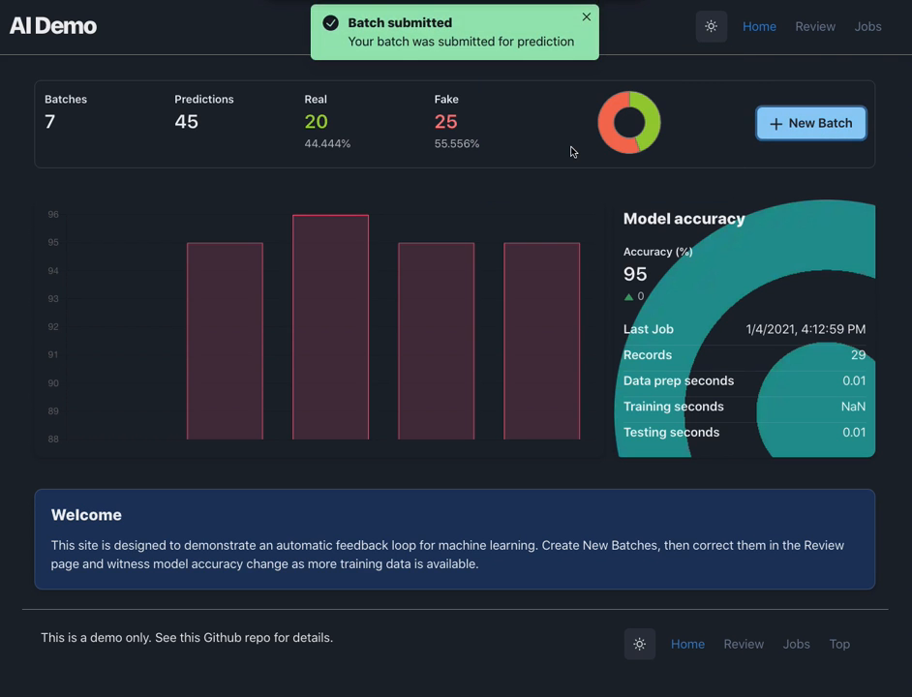
click(585, 16)
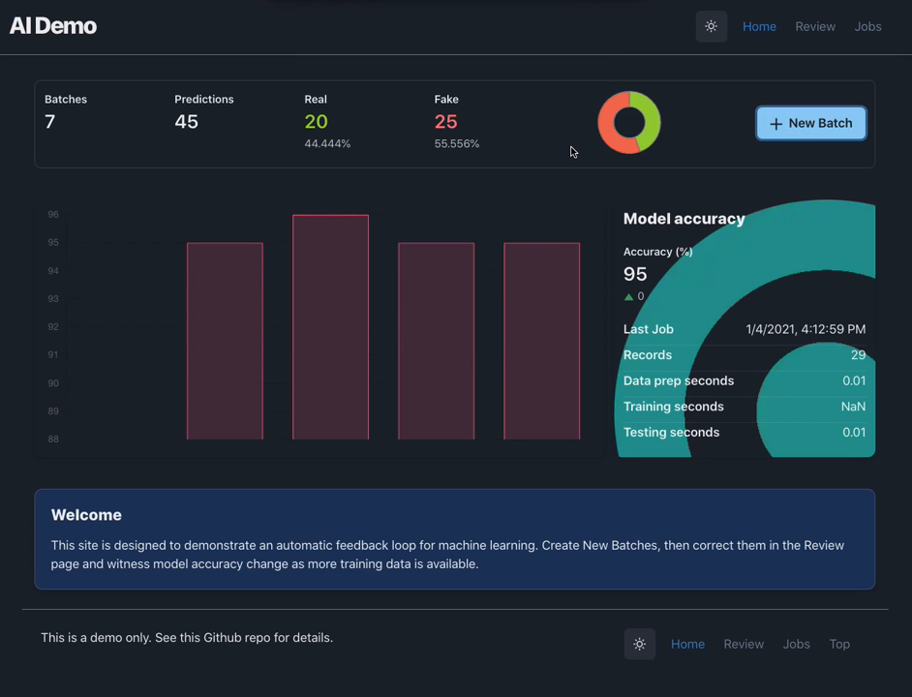
Submit further five-record batches until the dashboard reads 11 batches and 65 predictions
click(809, 124)
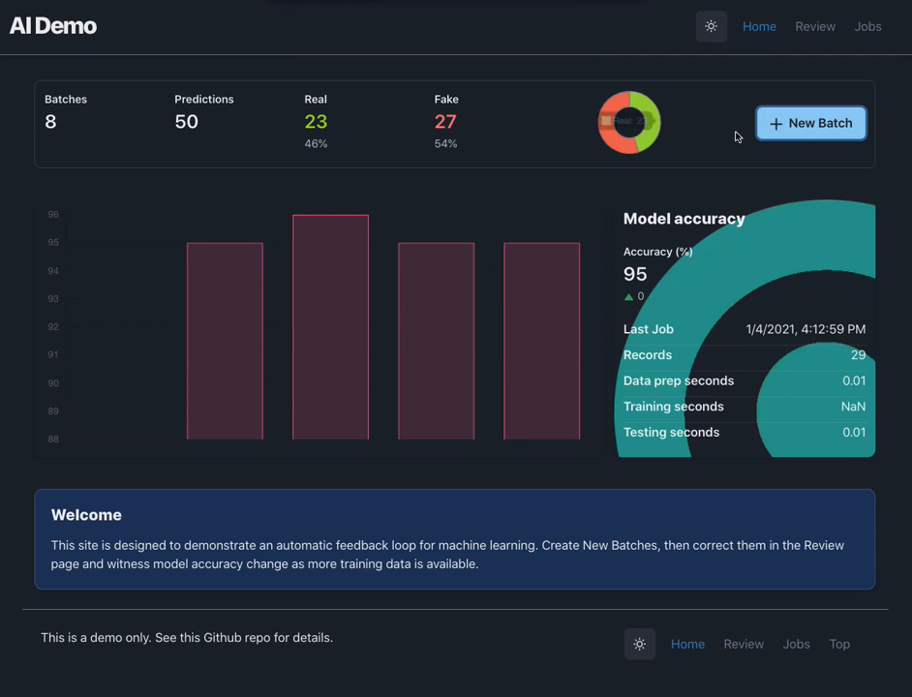
click(809, 124)
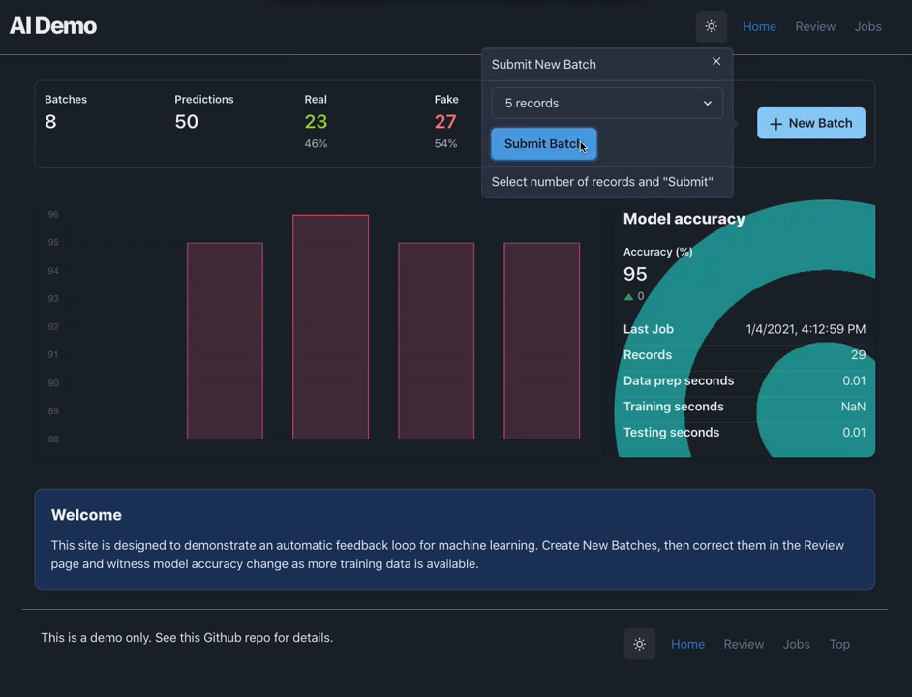
click(542, 143)
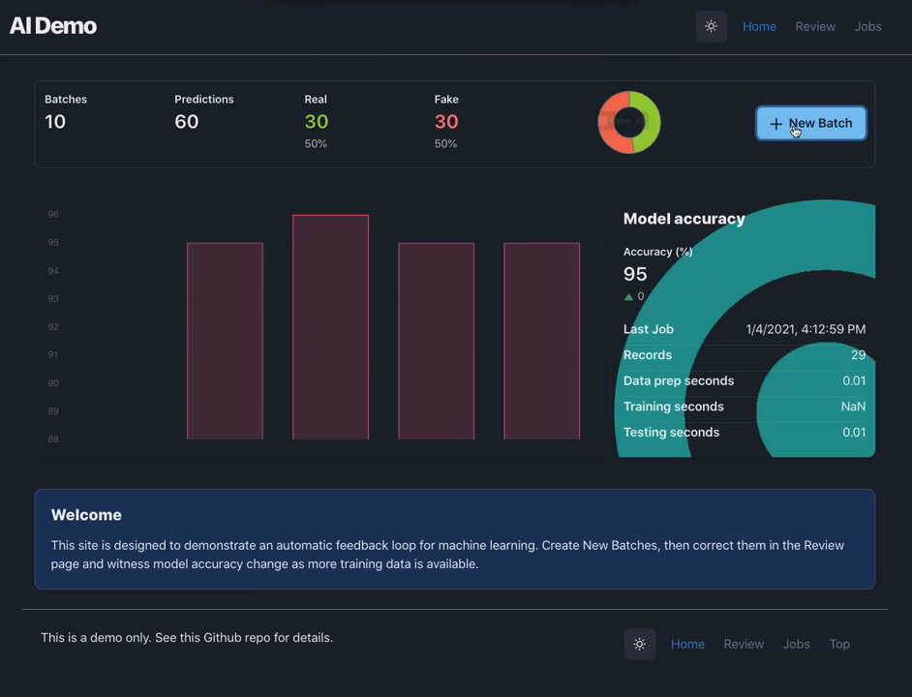
click(809, 124)
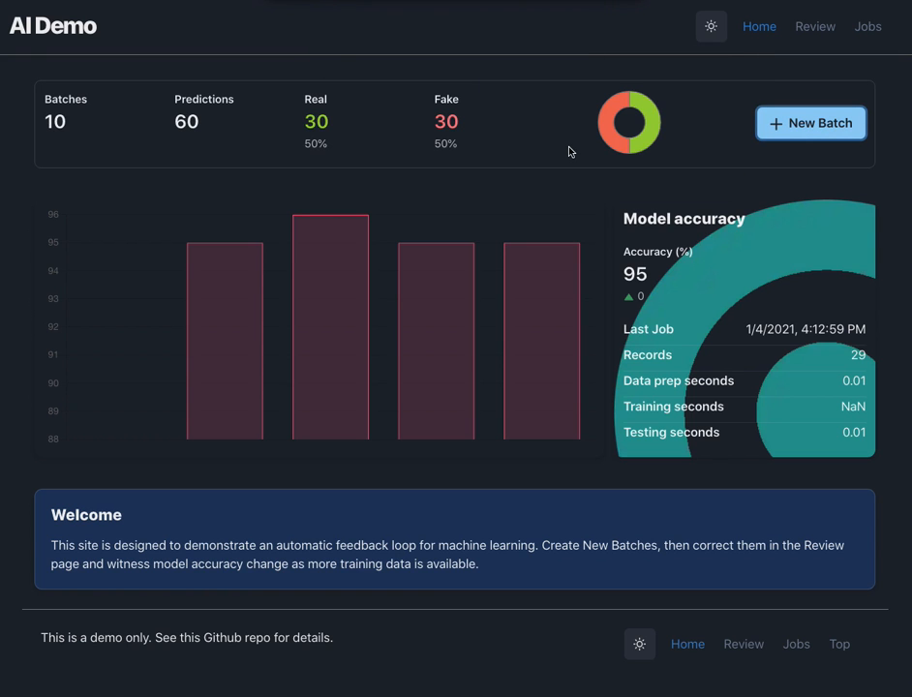
click(810, 124)
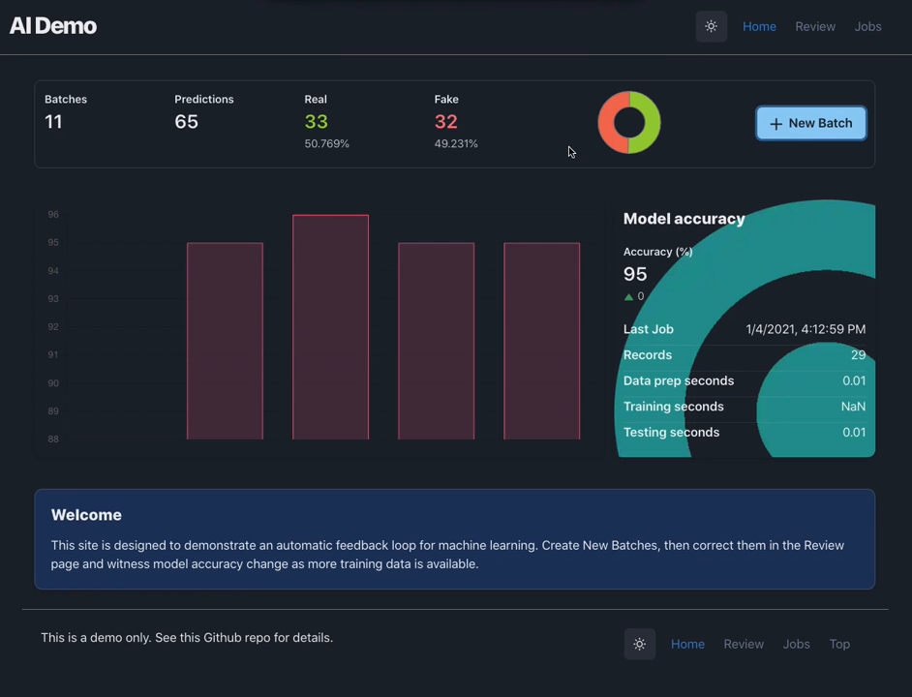
mouse_move(813, 41)
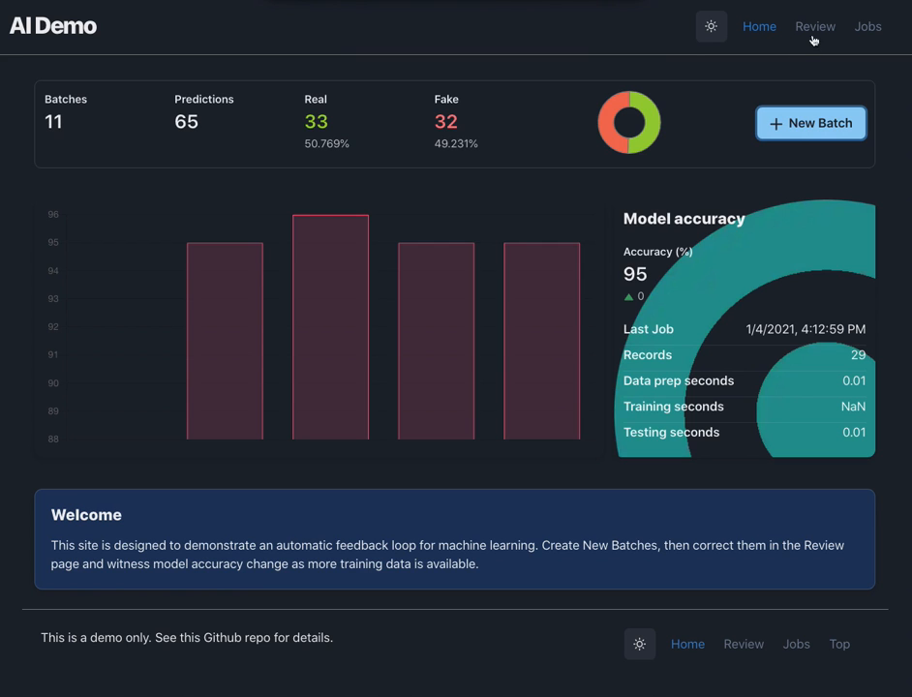
Review a submitted batch, mark subject 552f4896 as actually fake, and submit corrections for retraining
click(813, 27)
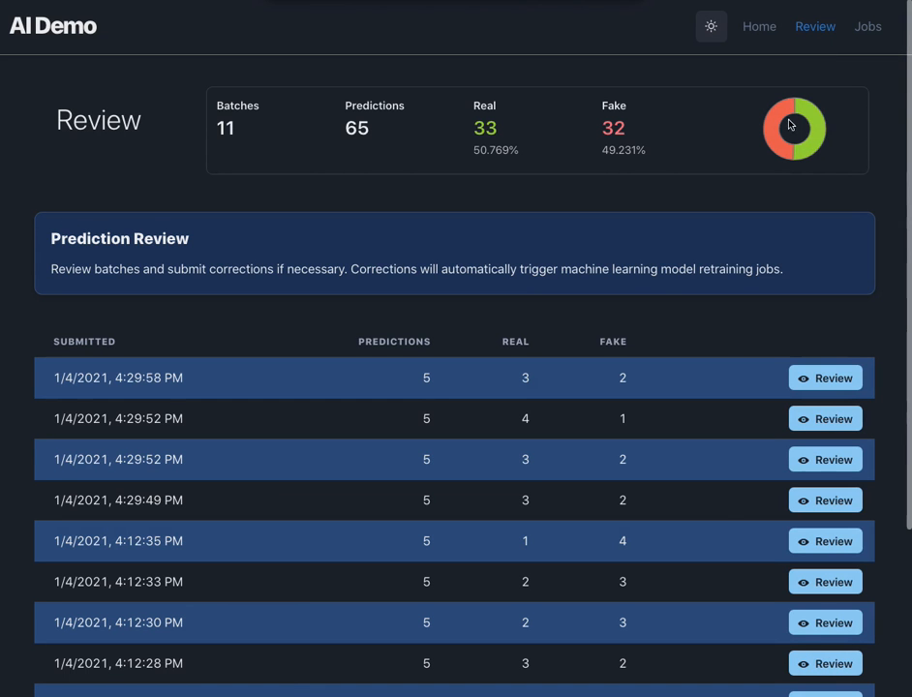
mouse_move(728, 534)
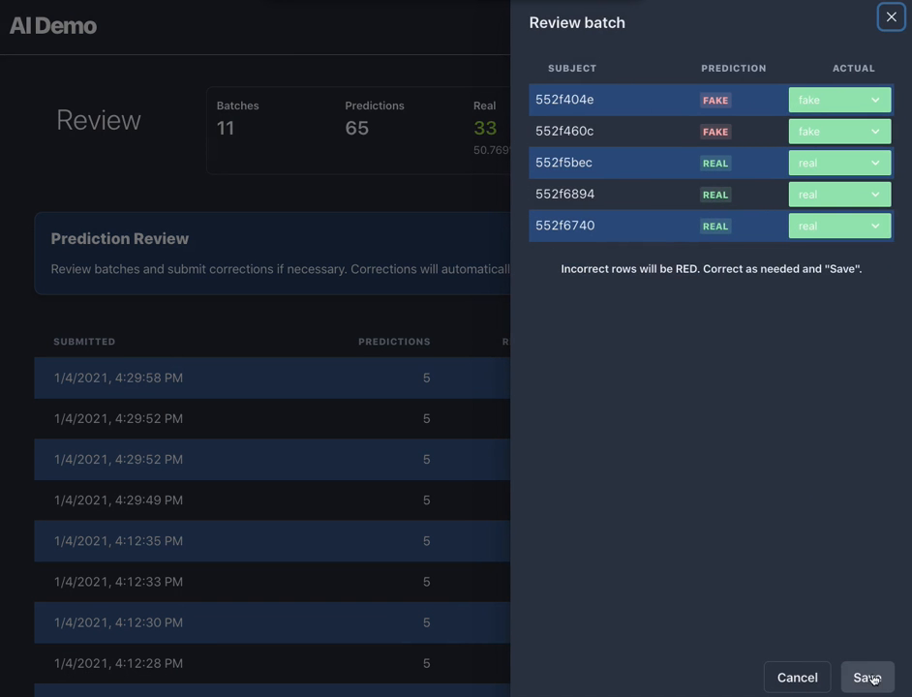
mouse_move(851, 347)
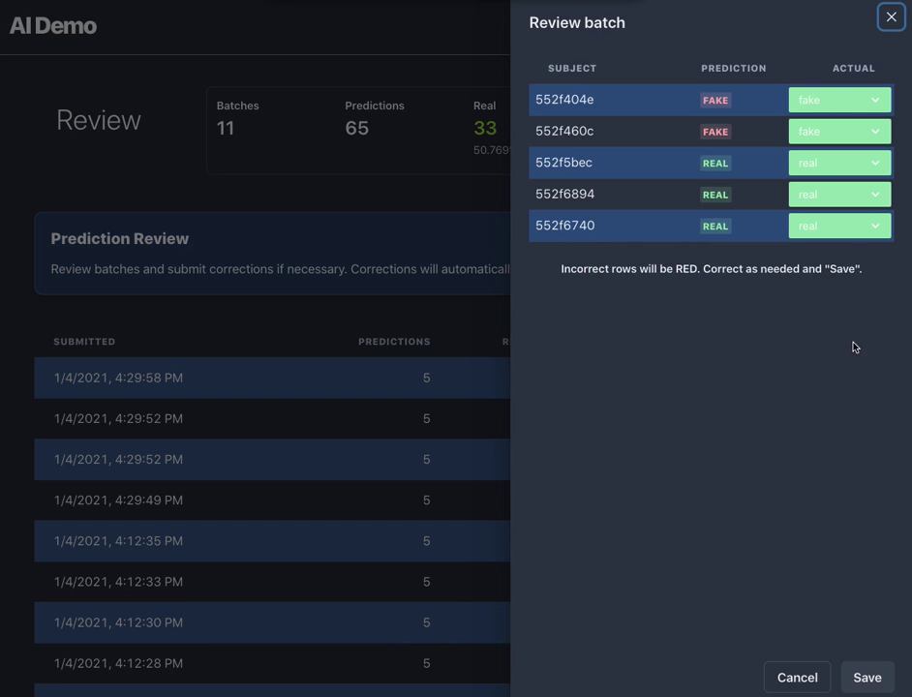
click(886, 16)
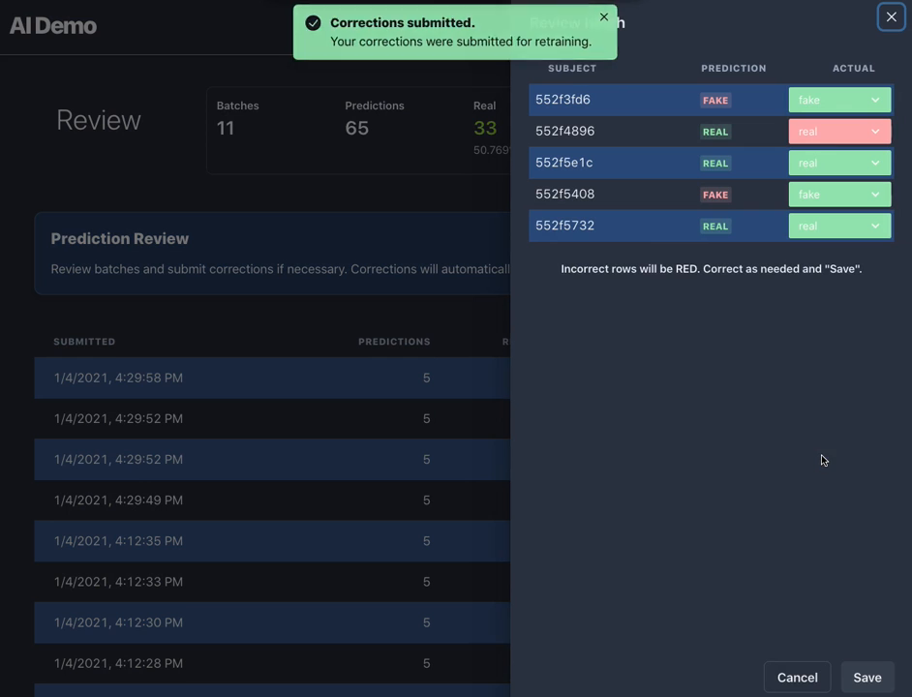
click(838, 131)
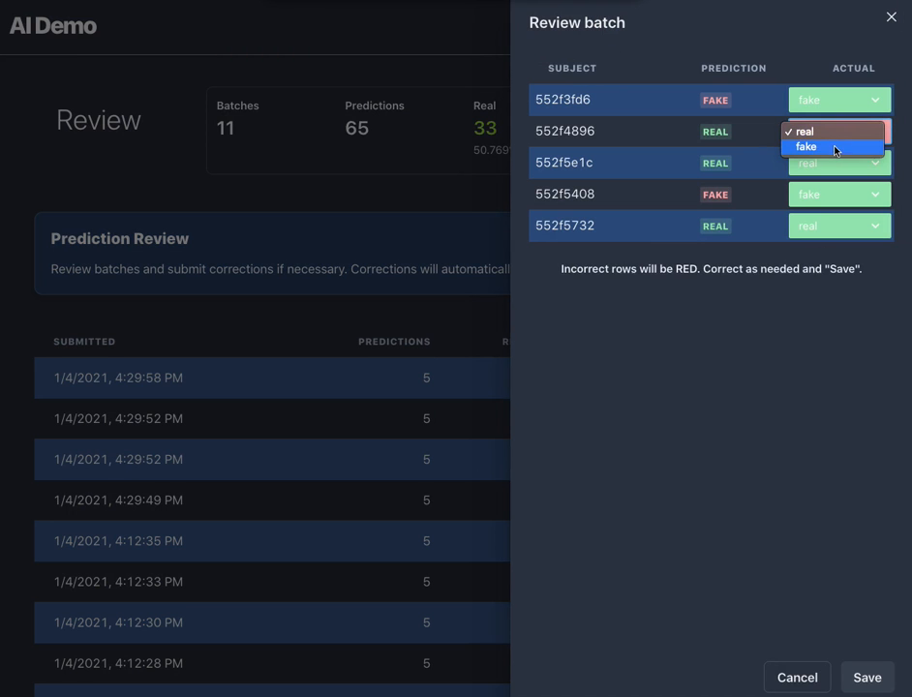
click(825, 147)
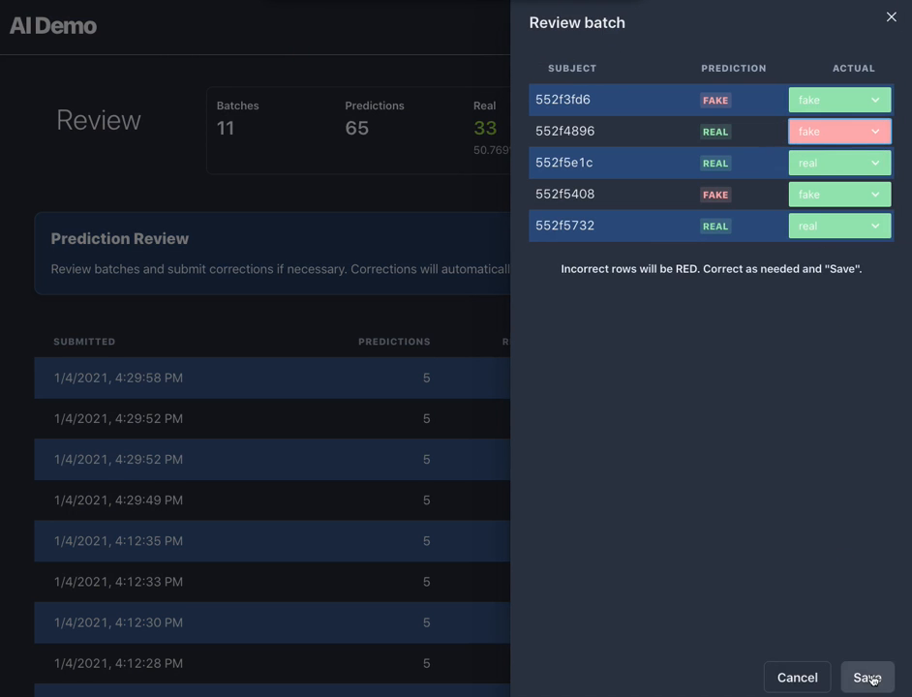
click(867, 677)
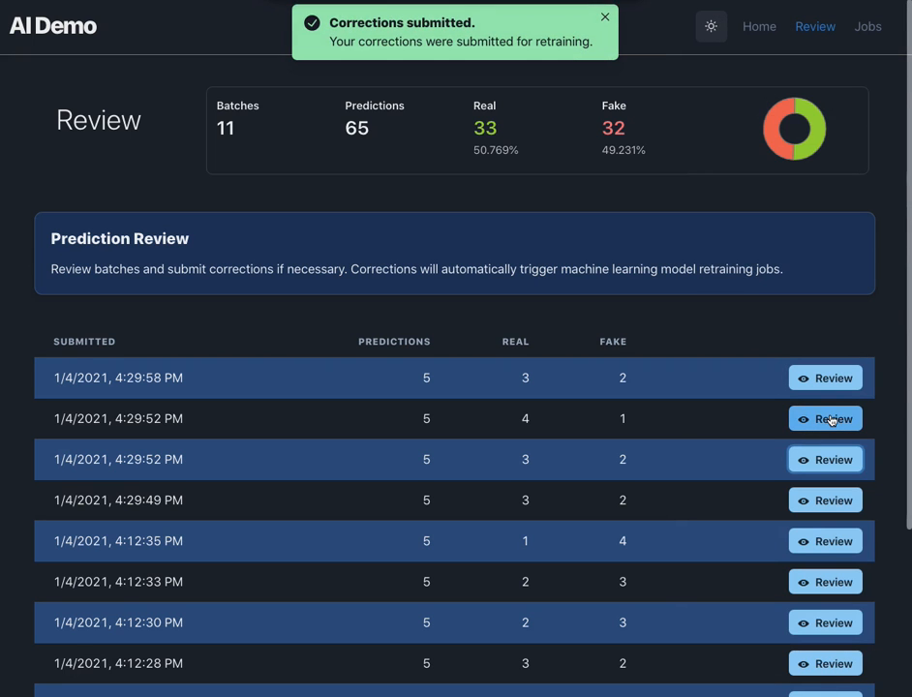
Review further batches including the third, correct the last subject's label, and return to the batch list
click(825, 418)
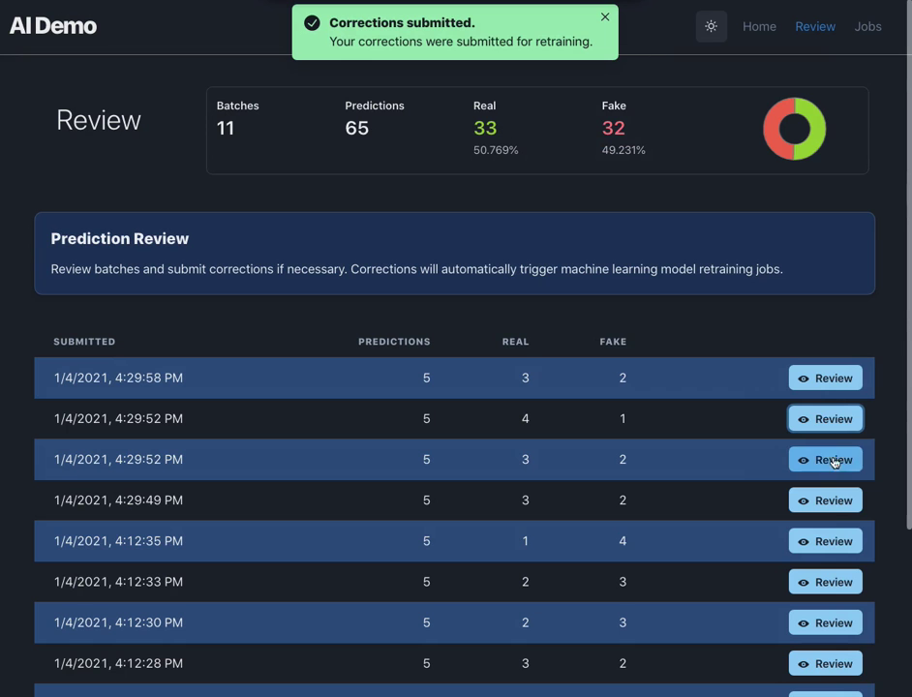
click(825, 459)
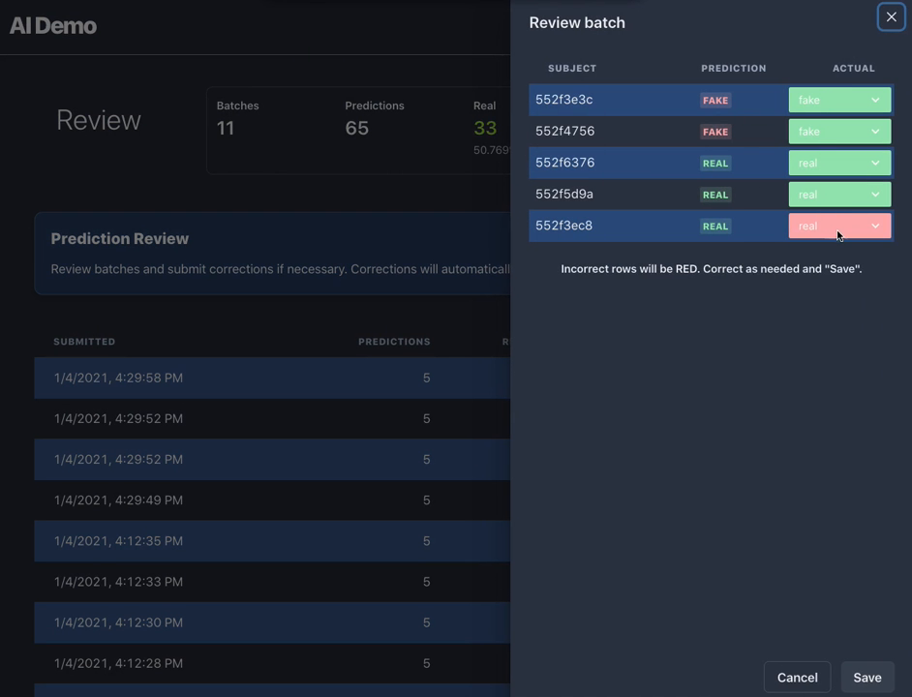
click(840, 224)
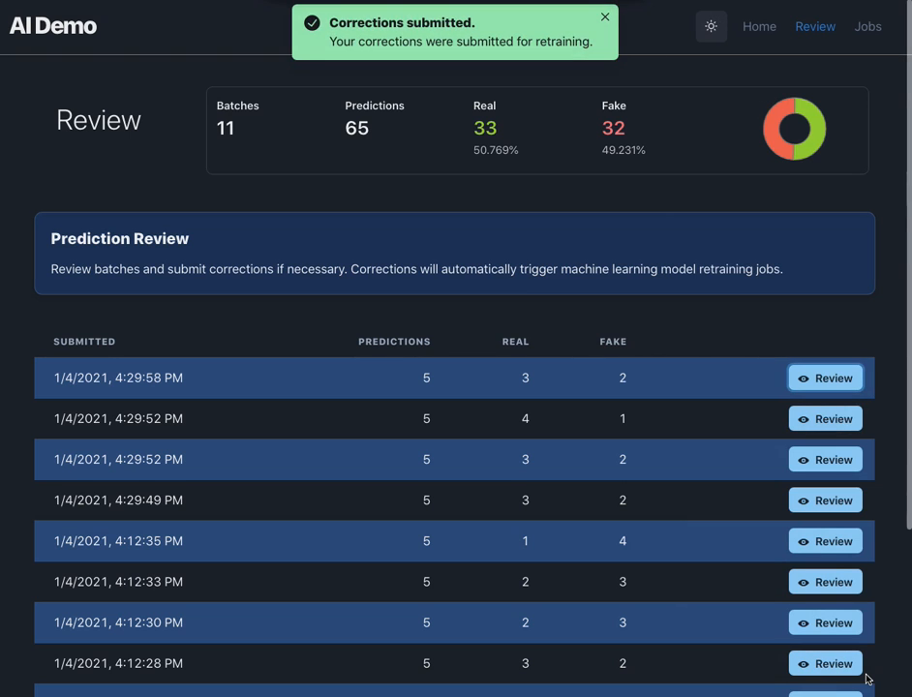
click(604, 16)
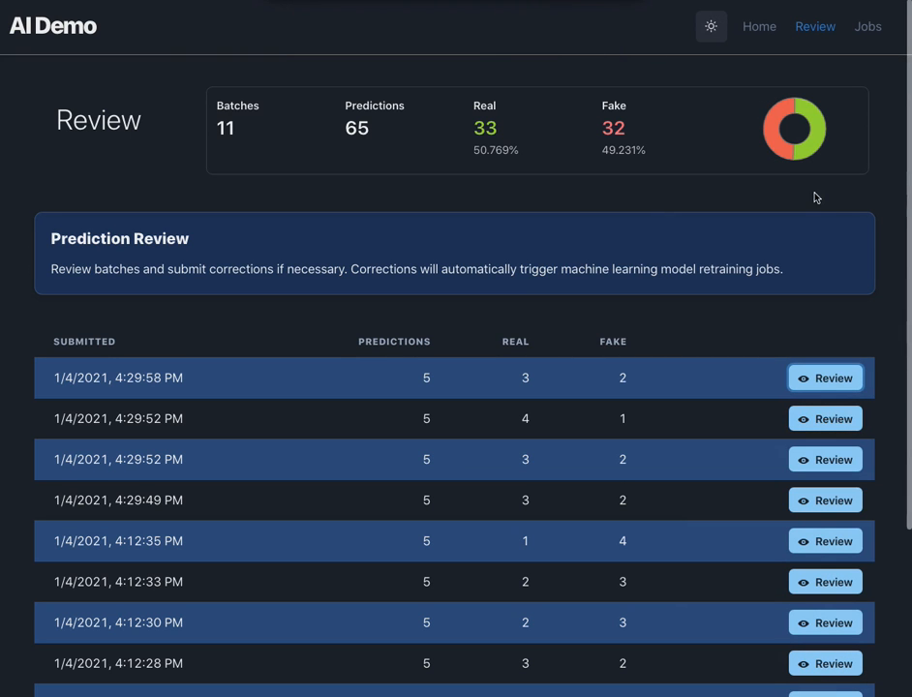
Show the Training Jobs table listing the retraining jobs at 96% accuracy
click(867, 27)
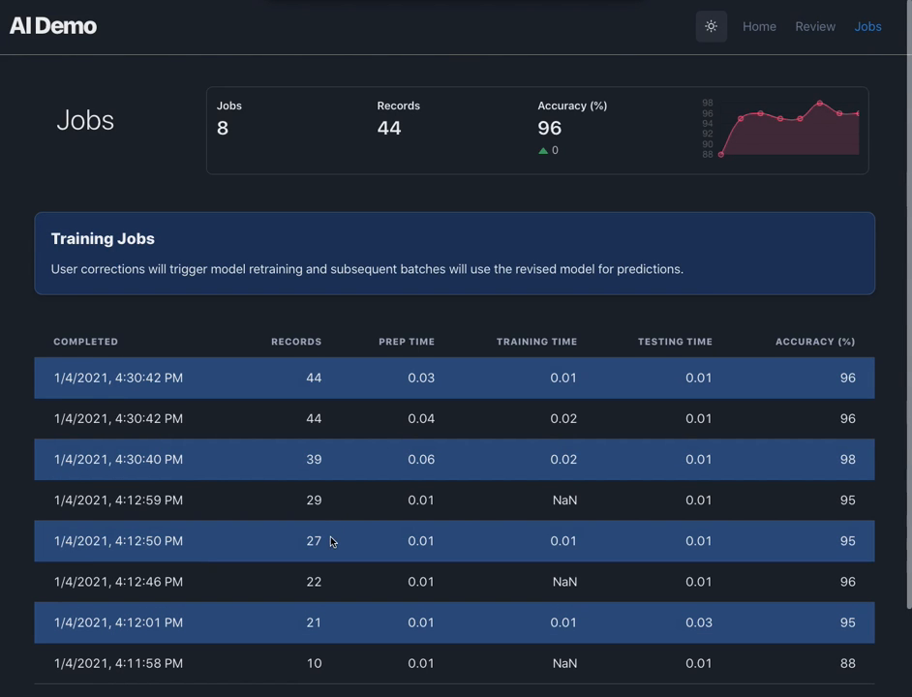
mouse_move(333, 522)
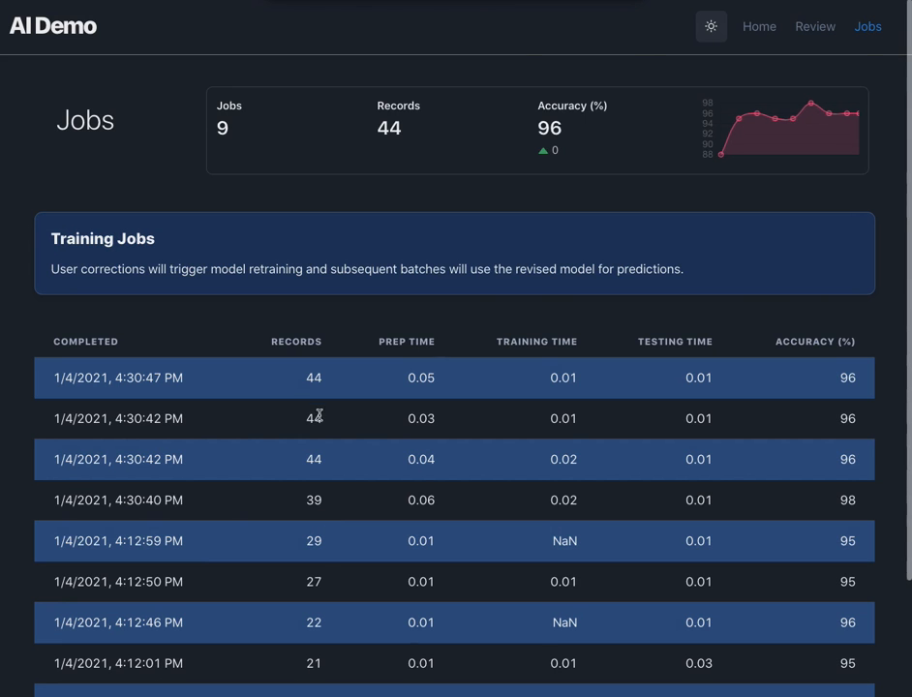
mouse_move(826, 520)
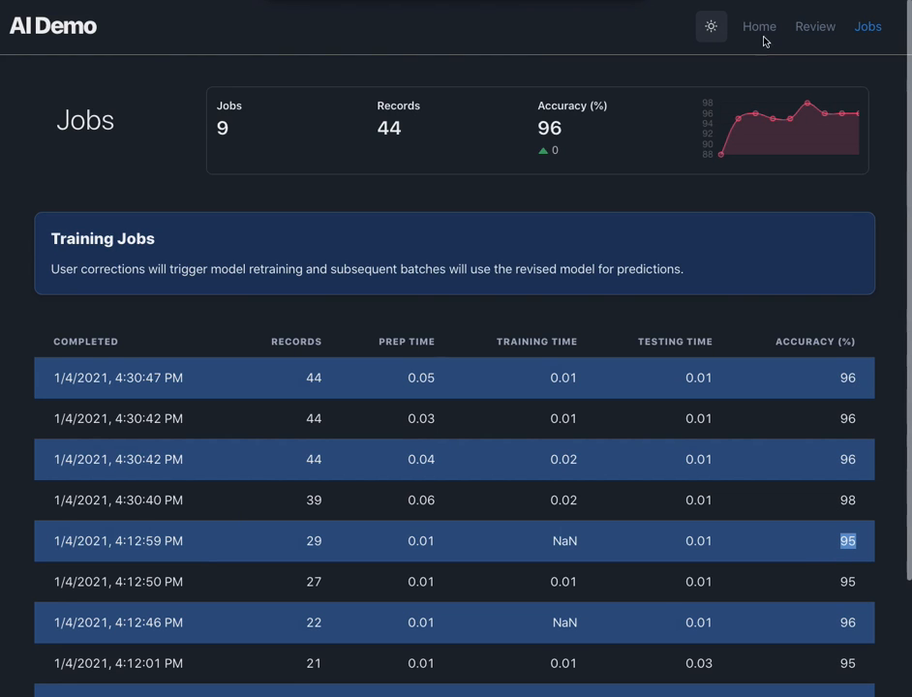
From the Home dashboard, submit a new 15-record batch for prediction
click(758, 27)
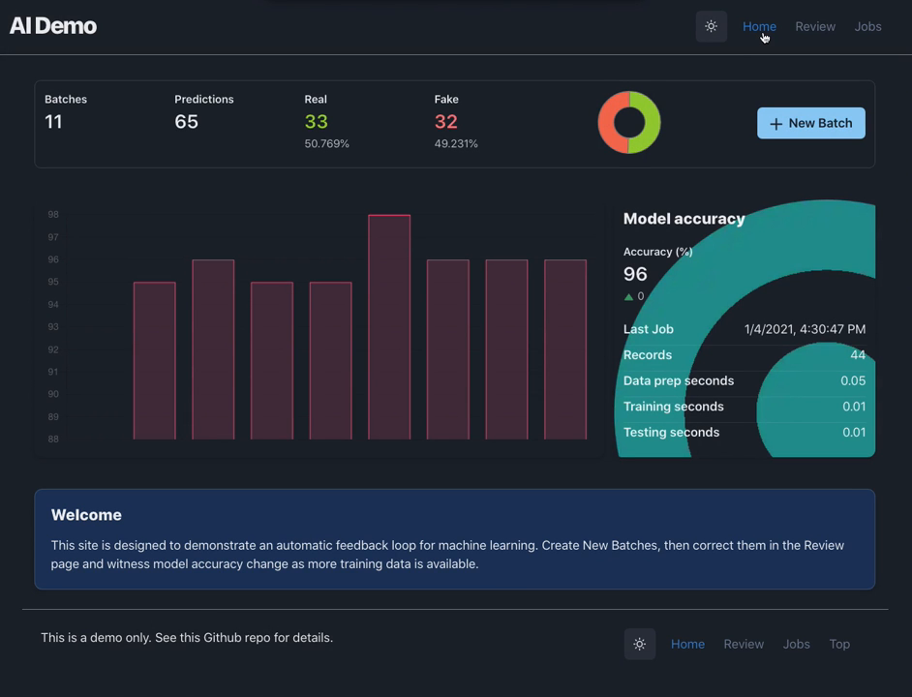
mouse_move(796, 132)
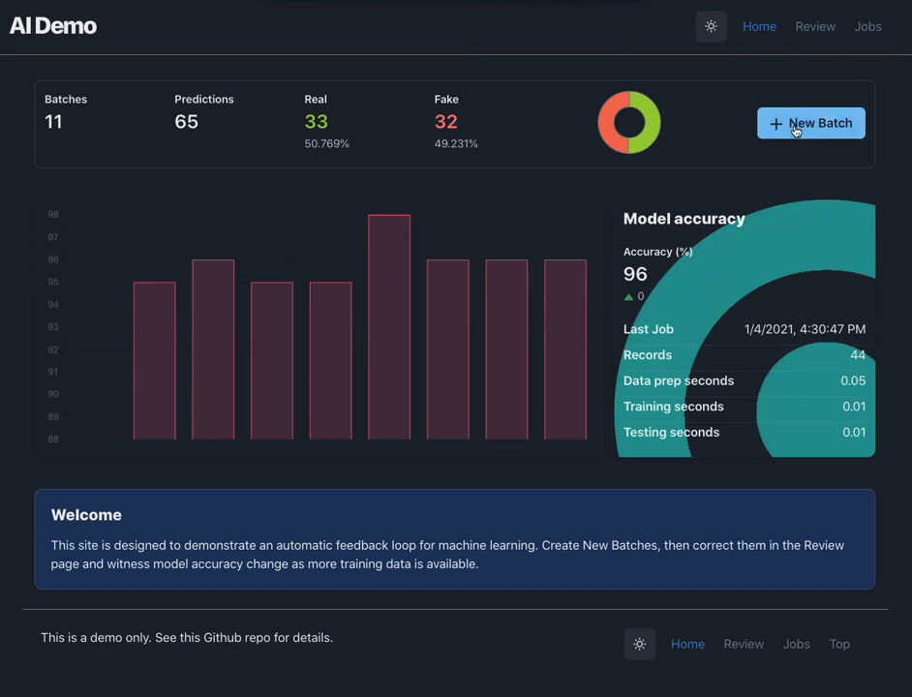
click(809, 124)
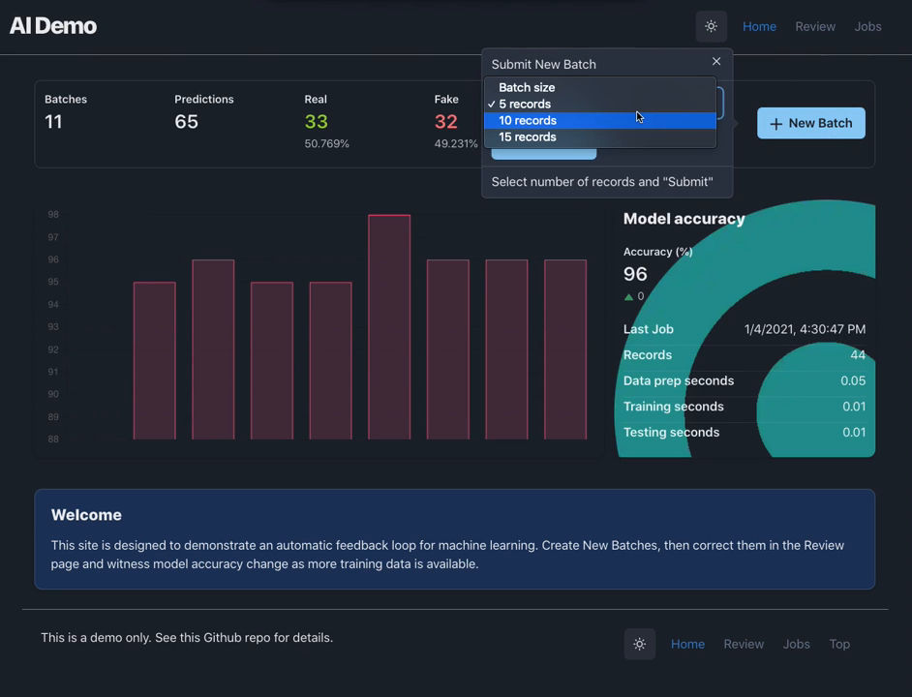
click(527, 135)
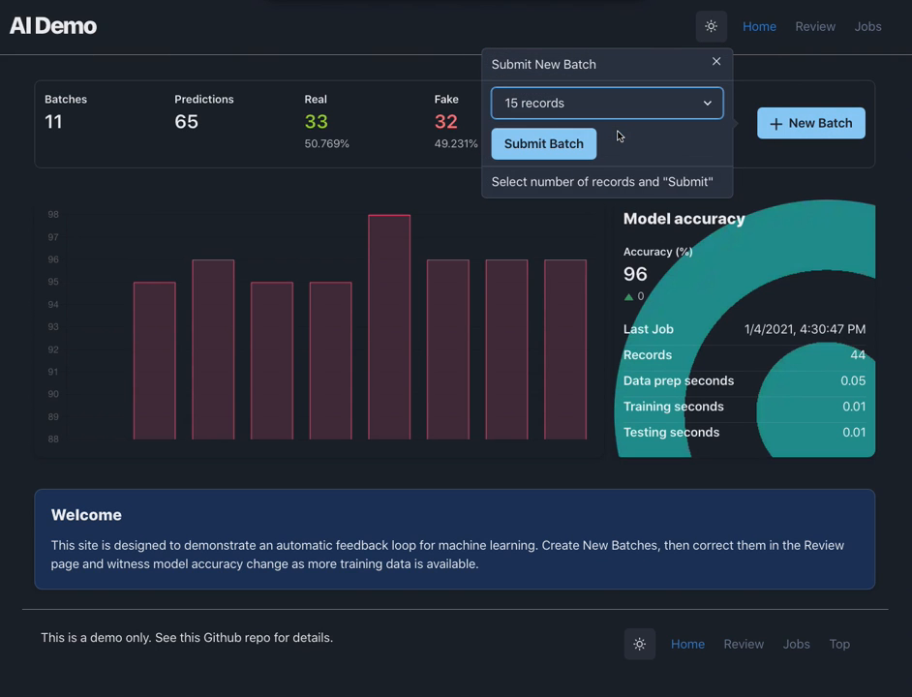
click(542, 143)
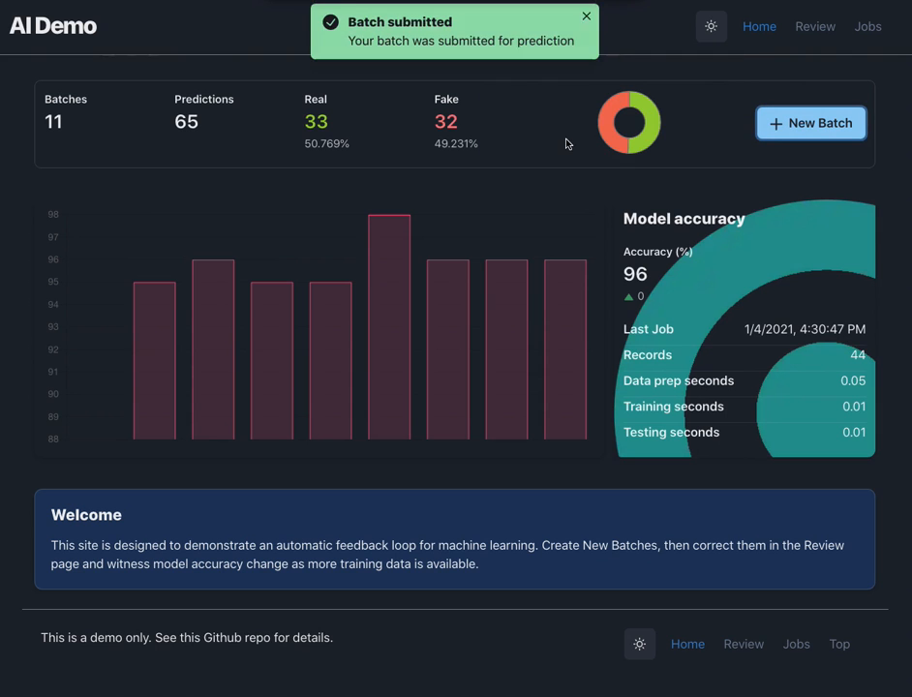
Submit two more 15-record batches, reaching 14 batches and 110 predictions
click(810, 124)
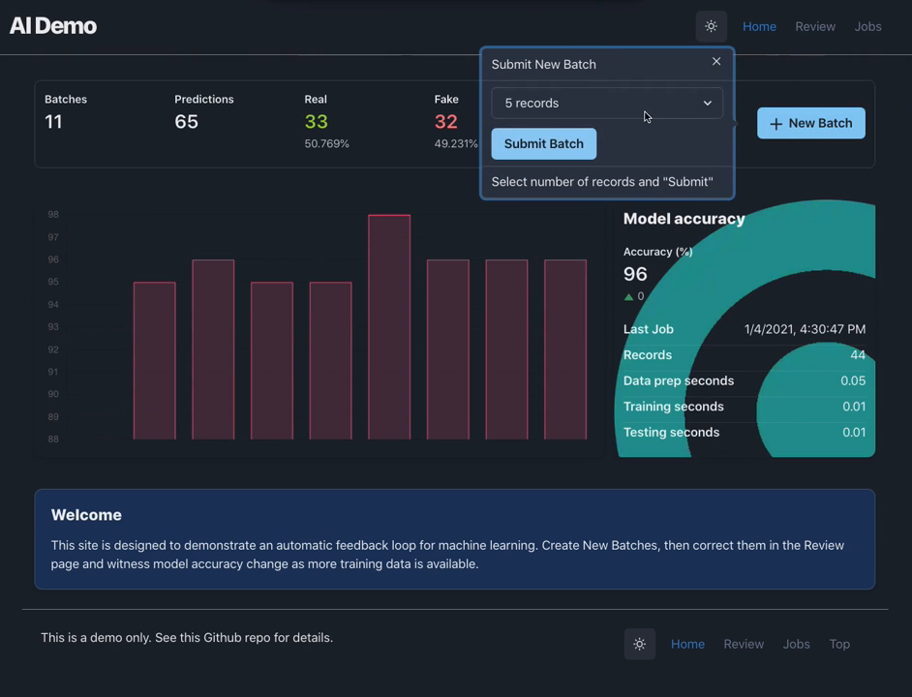
click(608, 102)
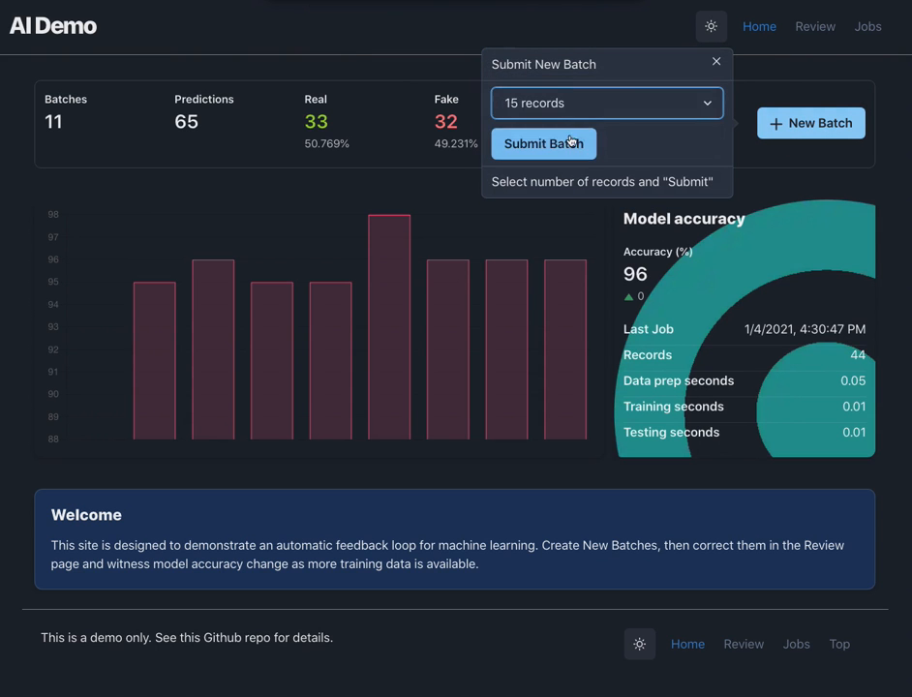
click(542, 143)
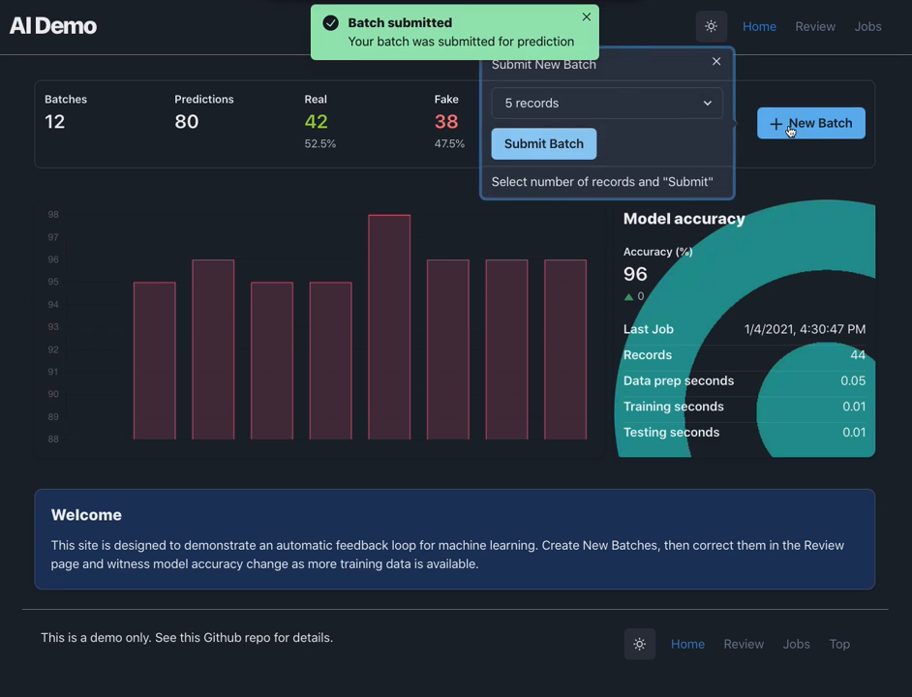
click(608, 103)
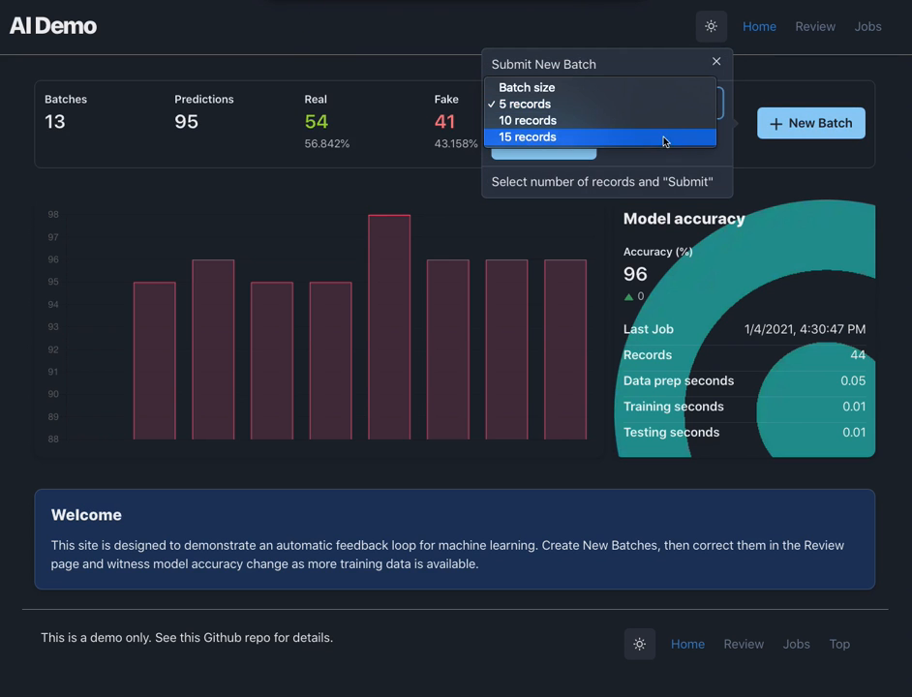
click(542, 151)
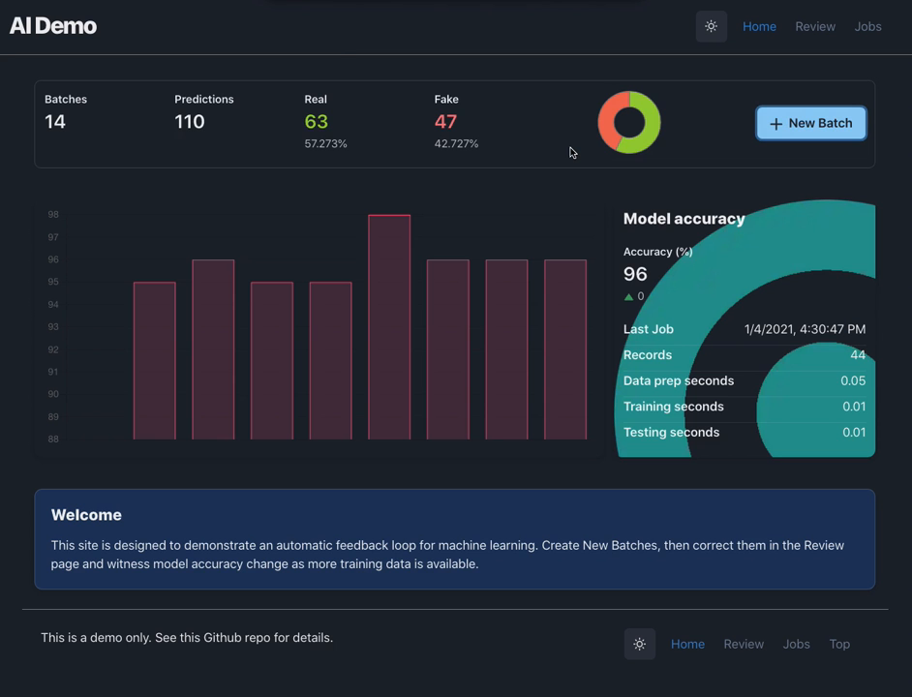
mouse_move(815, 27)
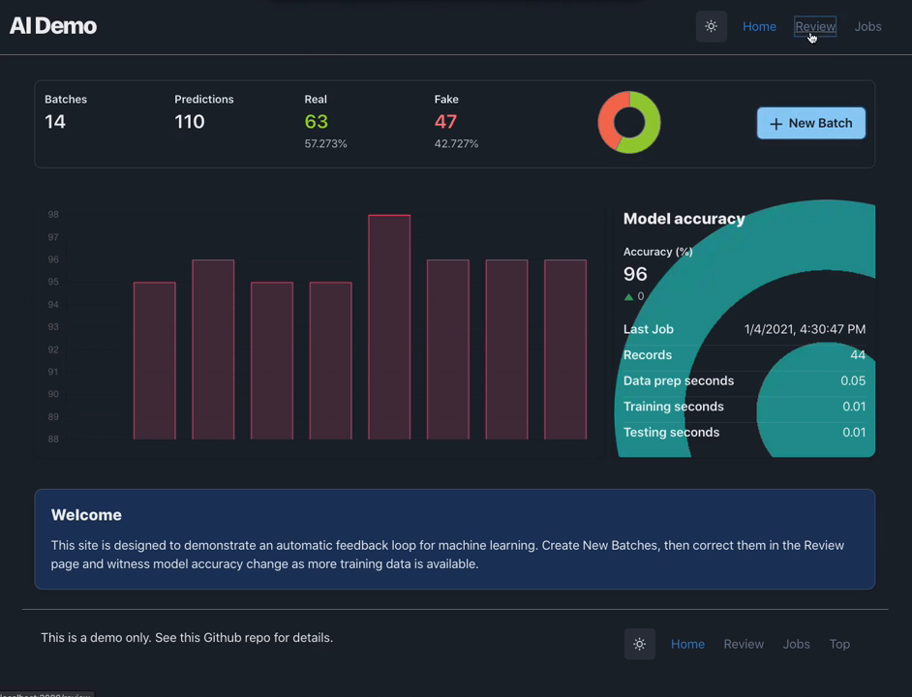
Review the new 15-record batches, submit their corrections for retraining, and return Home
click(814, 27)
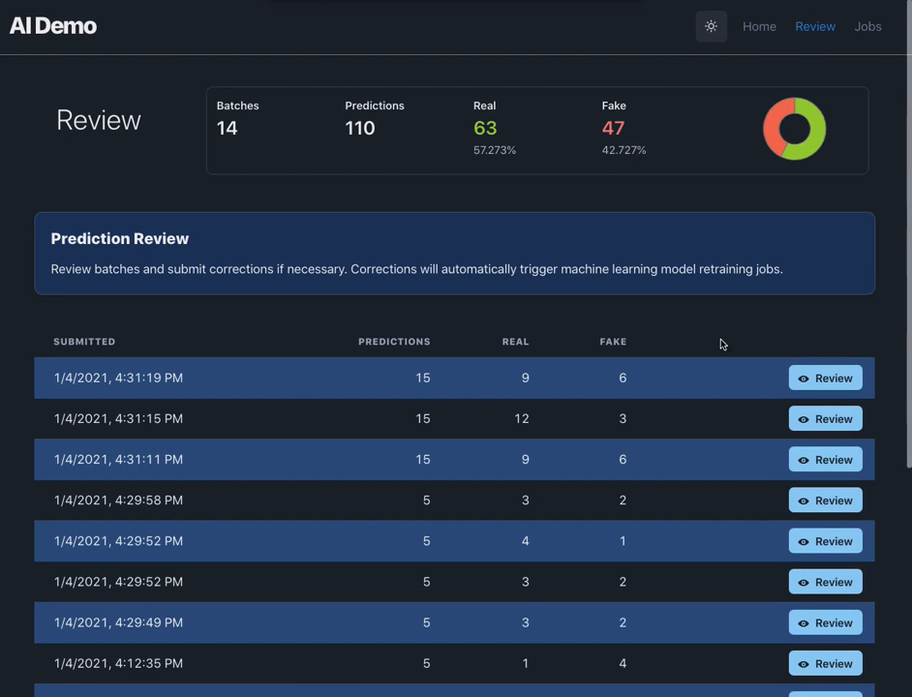
click(825, 377)
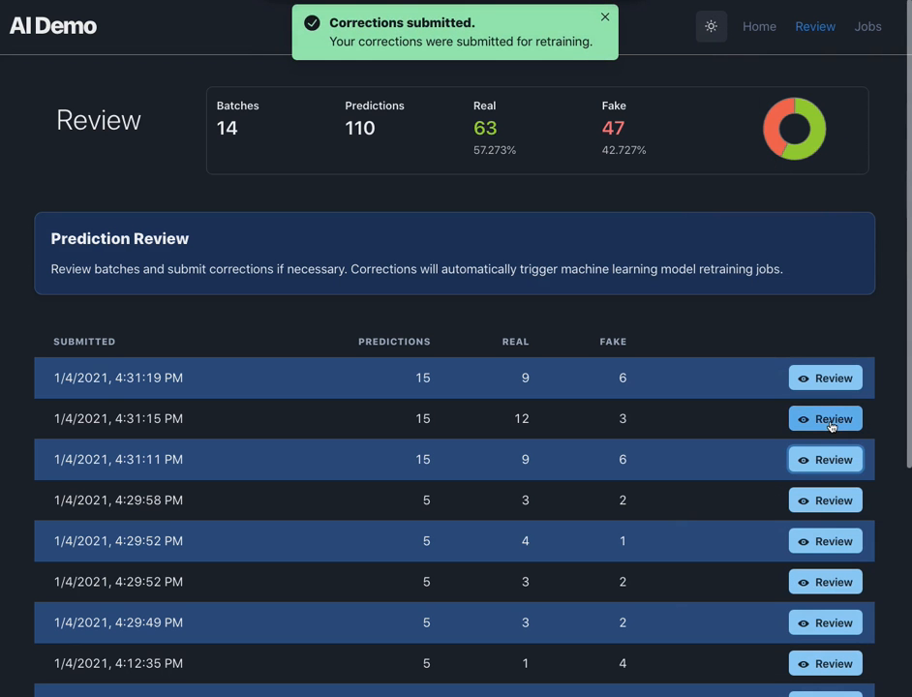
click(825, 418)
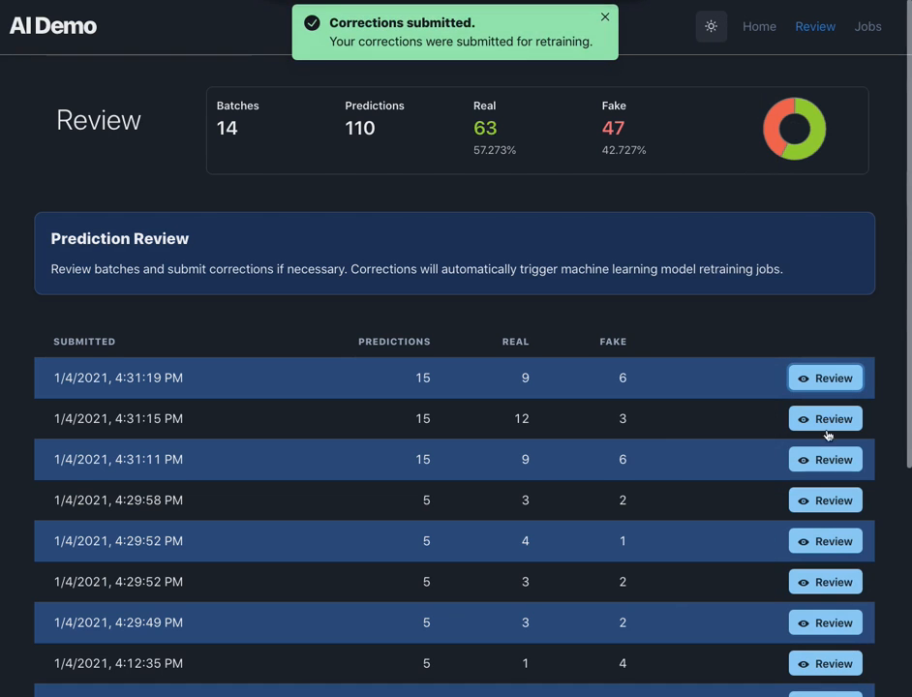
click(758, 27)
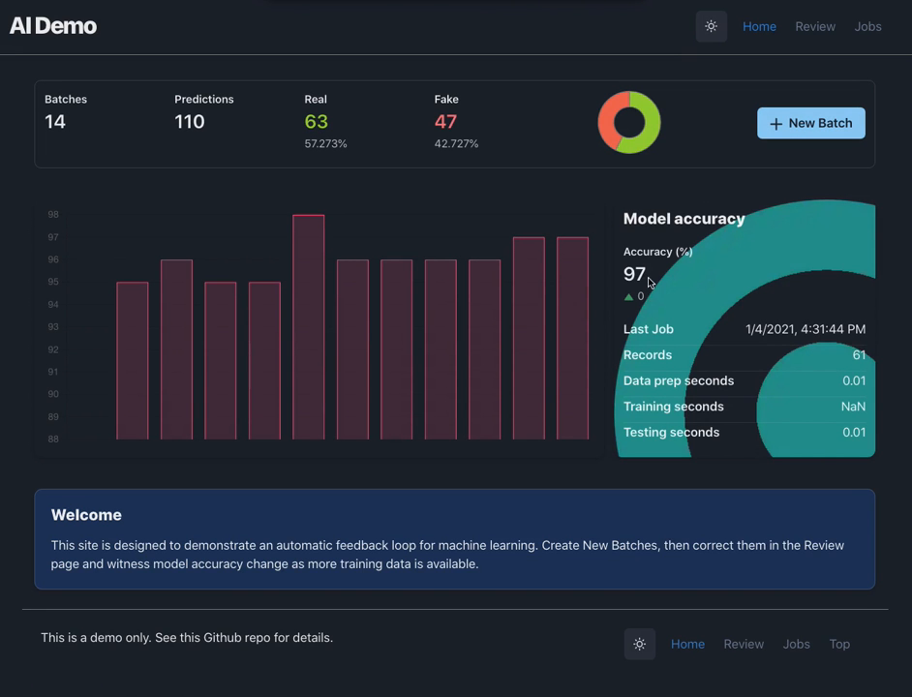
mouse_move(656, 278)
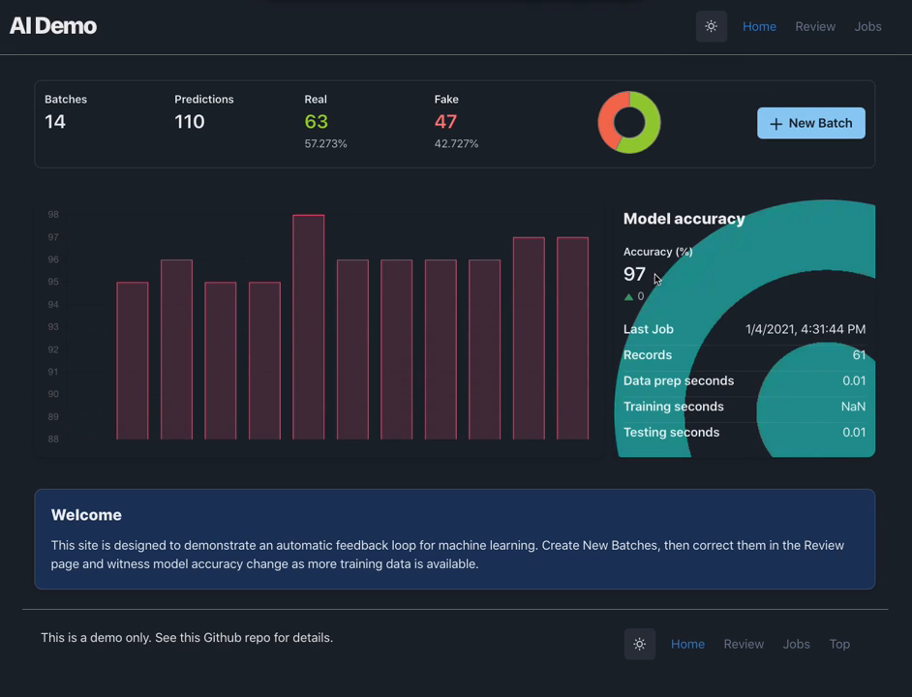
mouse_move(681, 282)
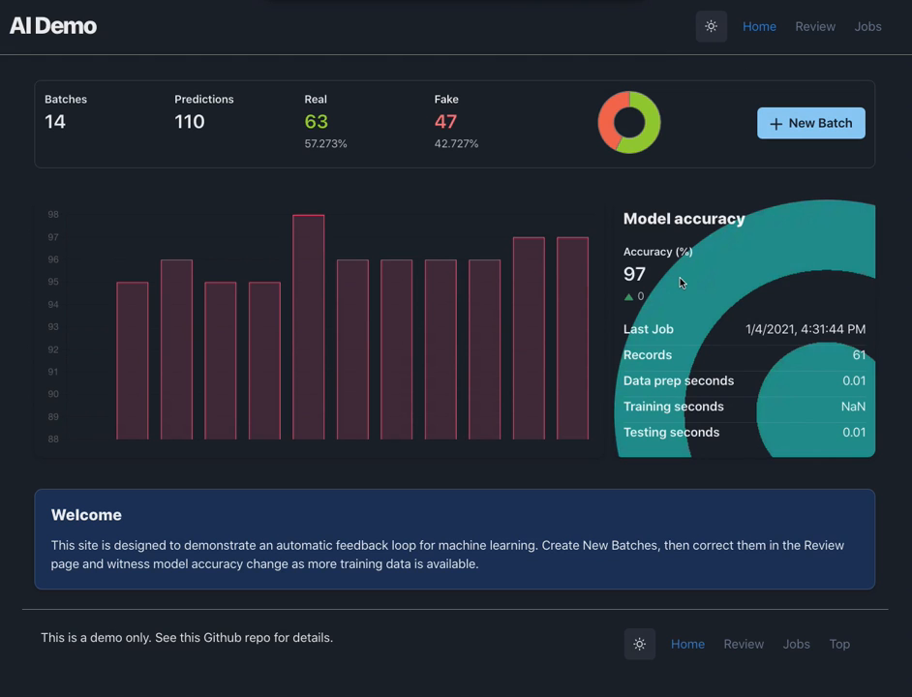
mouse_move(790, 136)
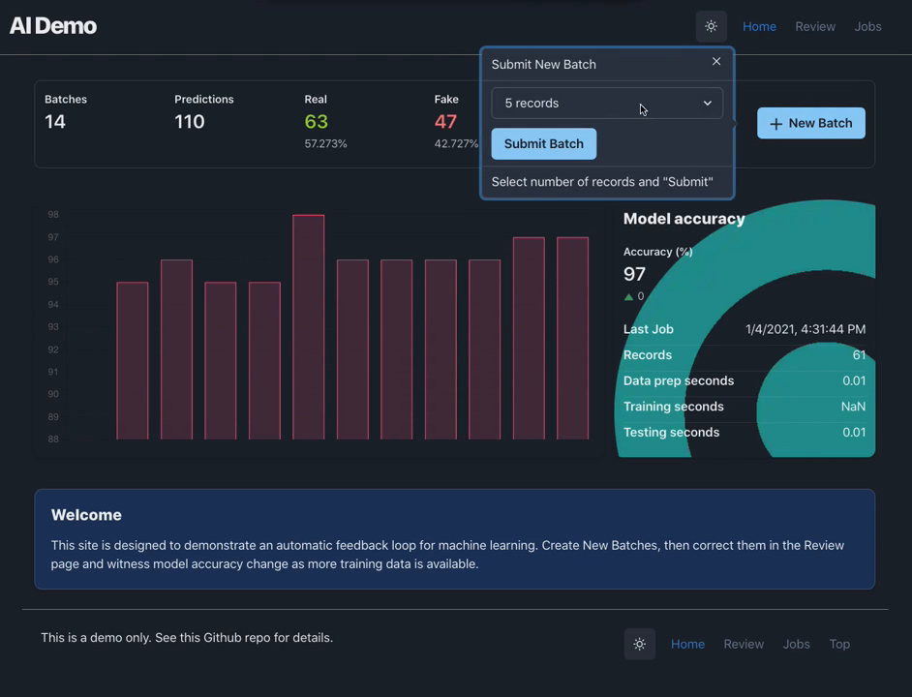
Send four more 5-record batches for prediction, reaching 18 batches and 130 predictions
click(542, 143)
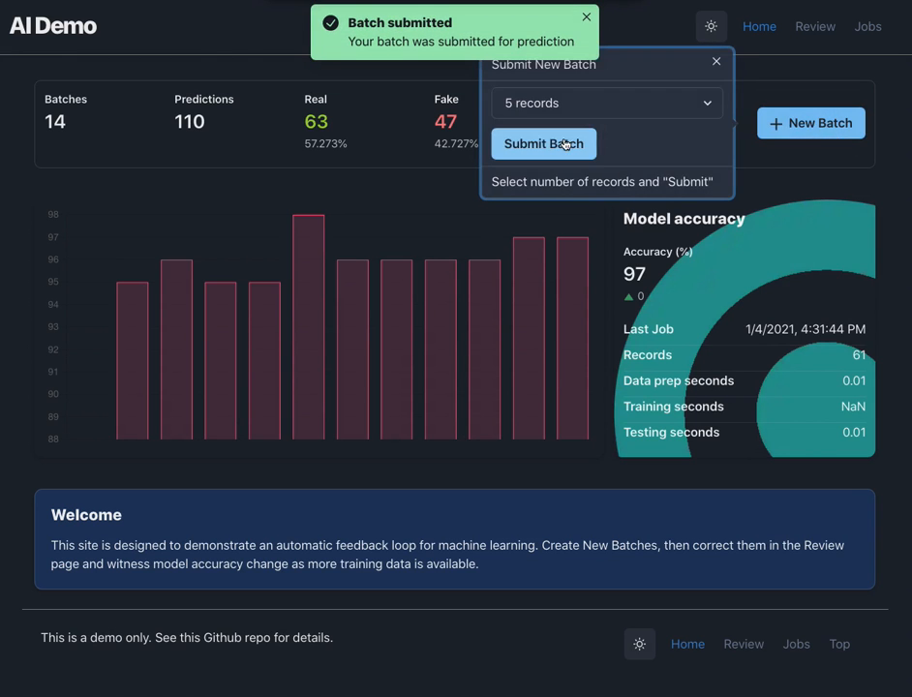
click(542, 143)
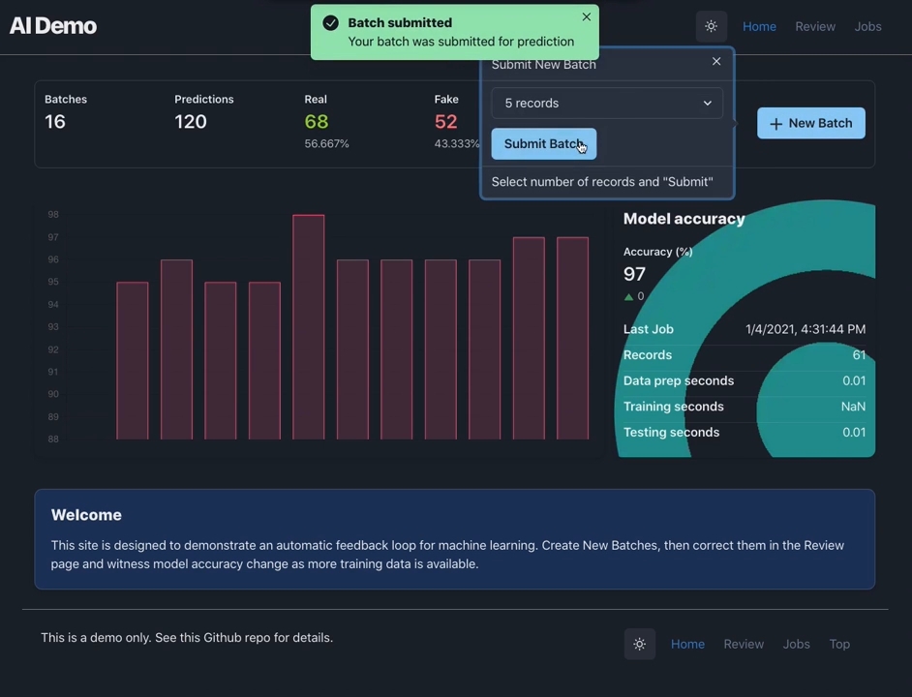
click(541, 143)
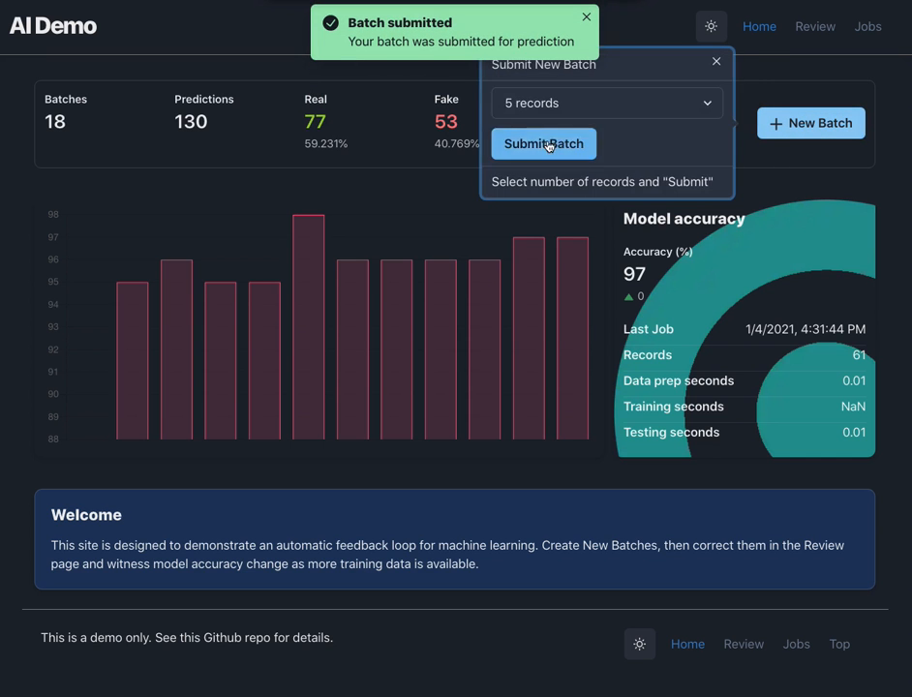
click(542, 143)
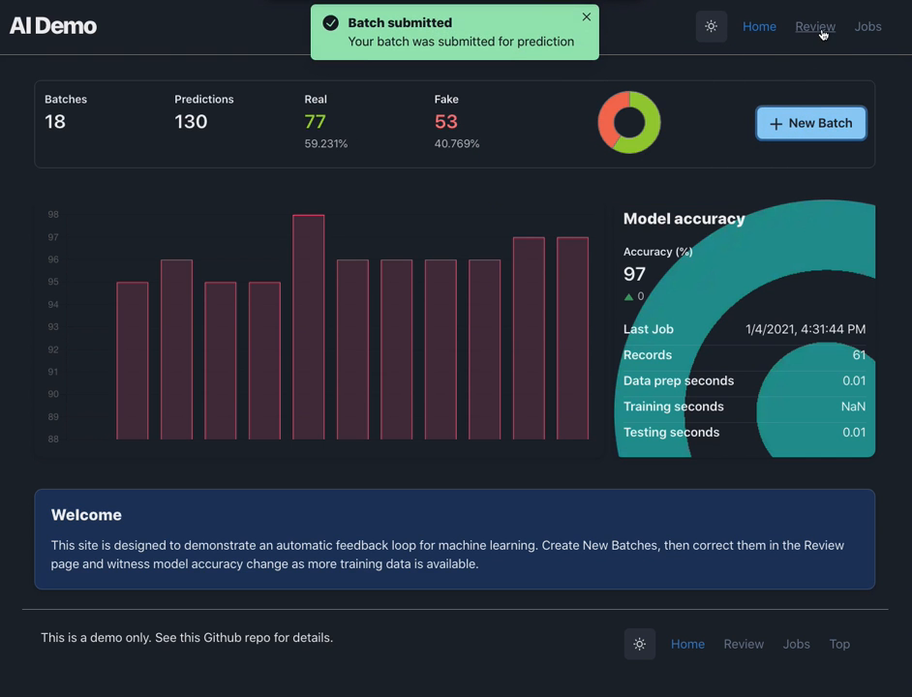
Review the 4:31:58 PM batch, mark subject 552f539a as fake, and submit corrections for retraining
click(812, 27)
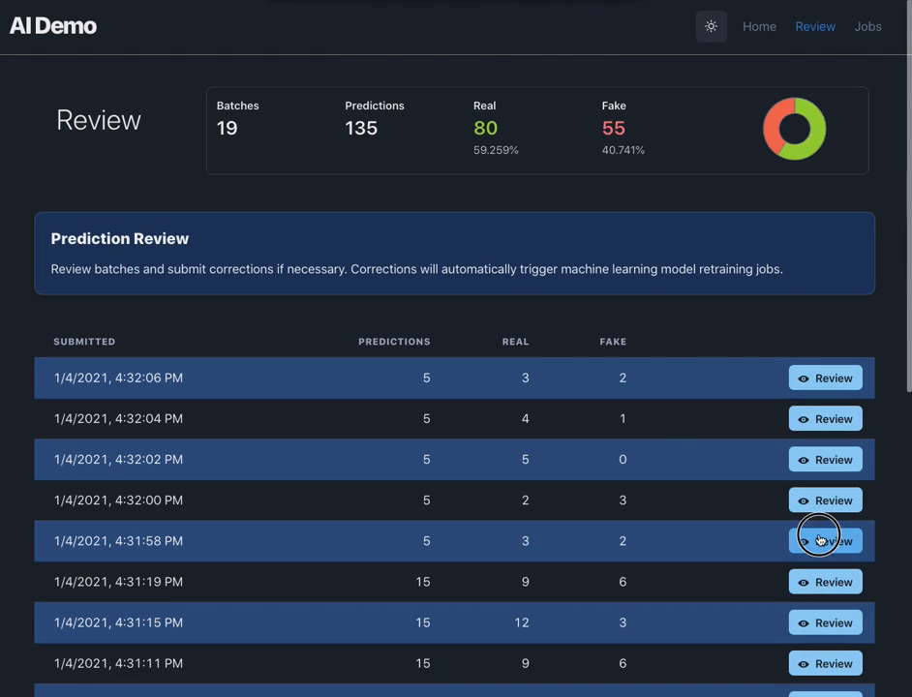
click(825, 540)
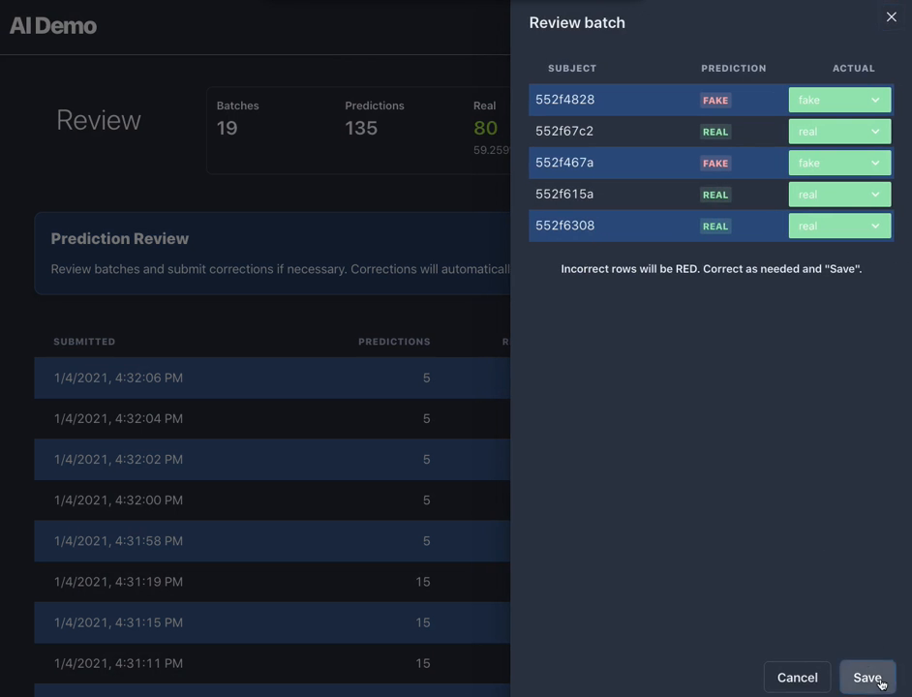
click(867, 678)
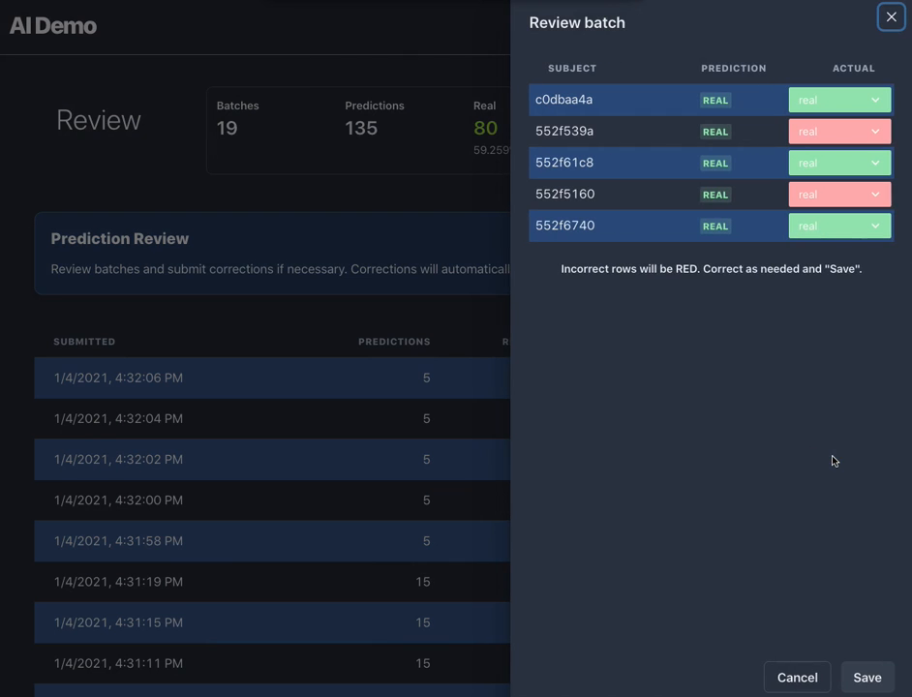
click(838, 193)
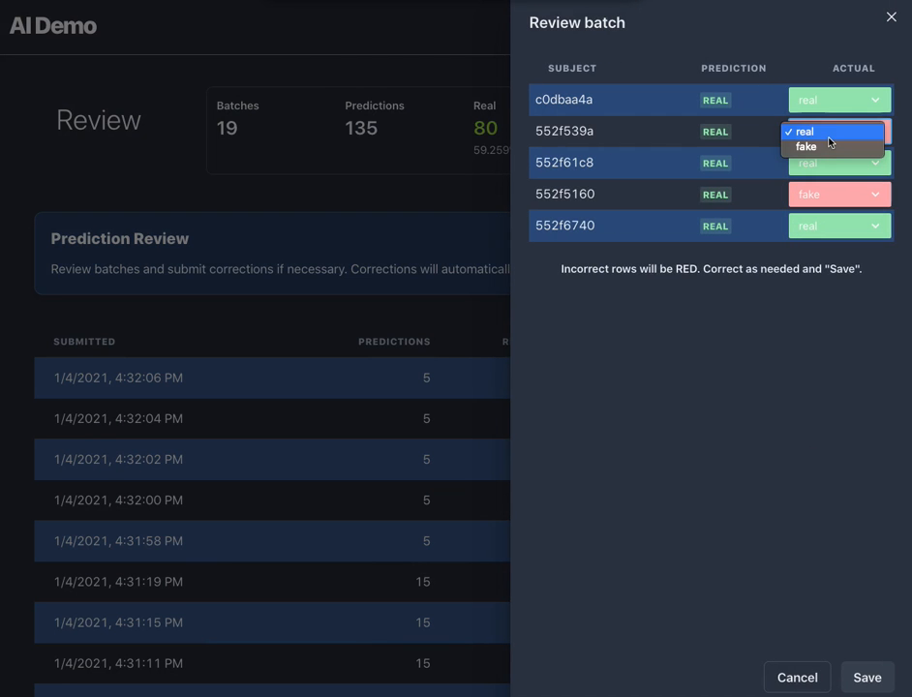
click(797, 147)
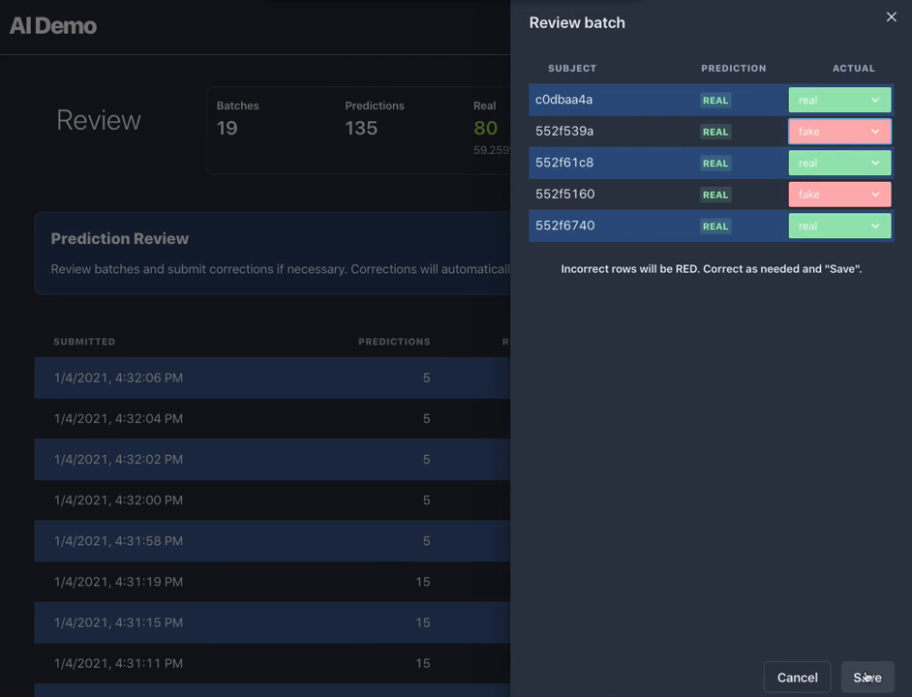
click(855, 678)
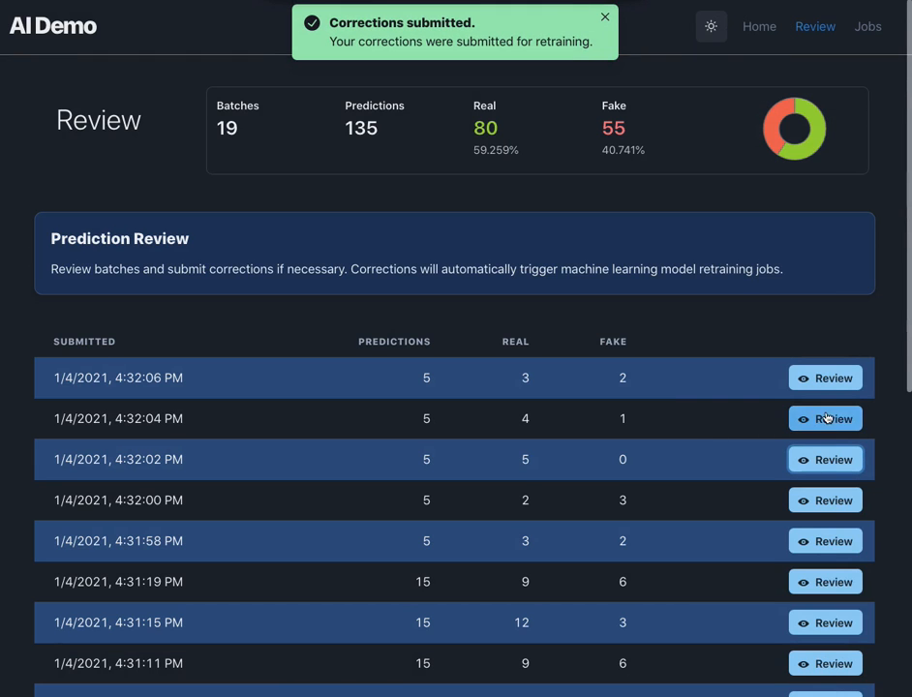
Review the 4:32:04 PM batch, mark subject 552f539a as fake, and submit the corrected batch
click(825, 418)
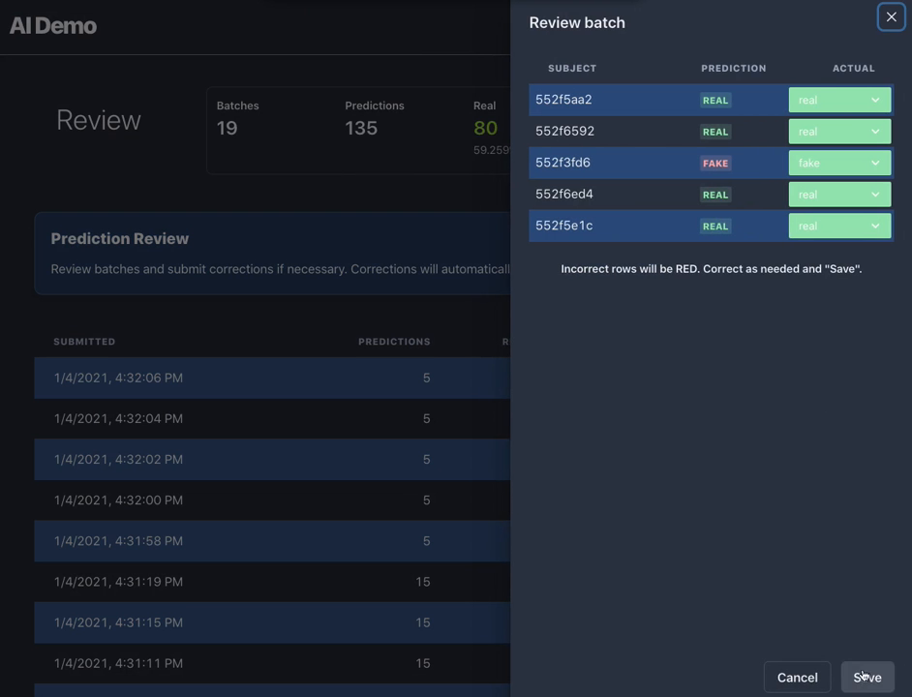
click(864, 677)
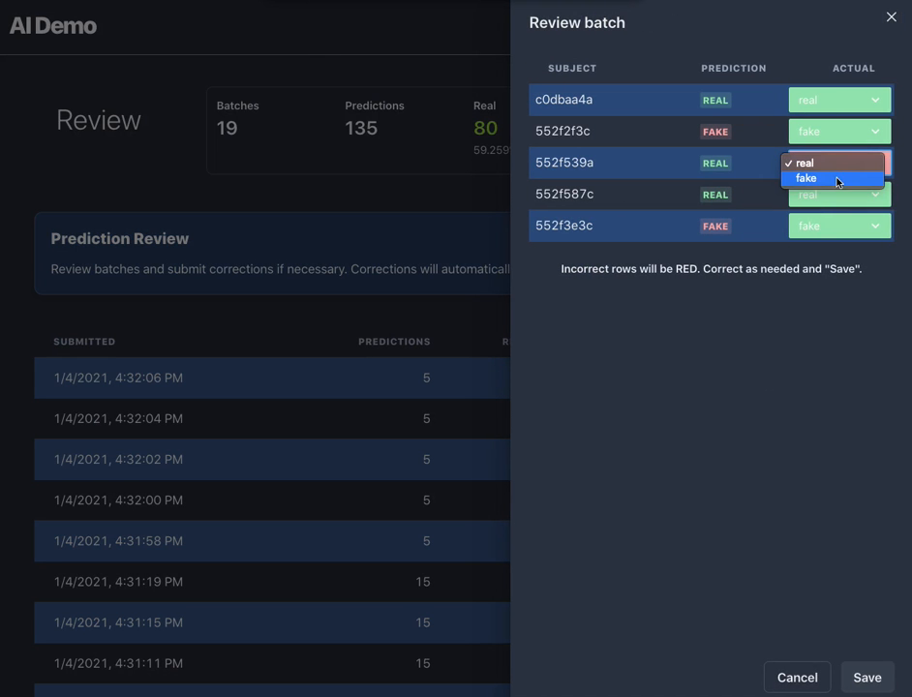
click(805, 178)
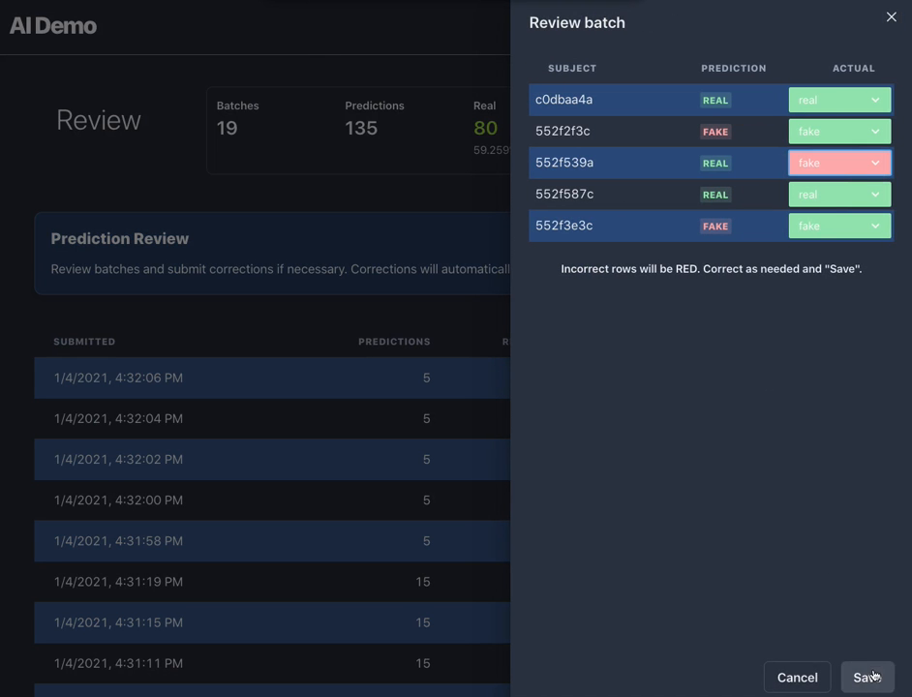
click(867, 677)
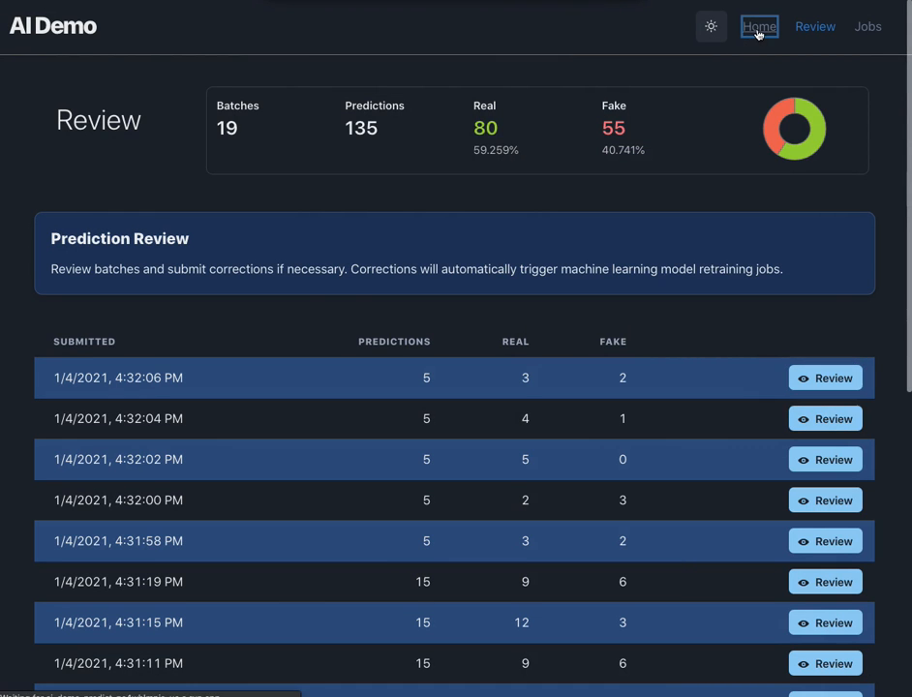
Return Home to see the dashboard reporting 99% accuracy across 72 records
click(759, 27)
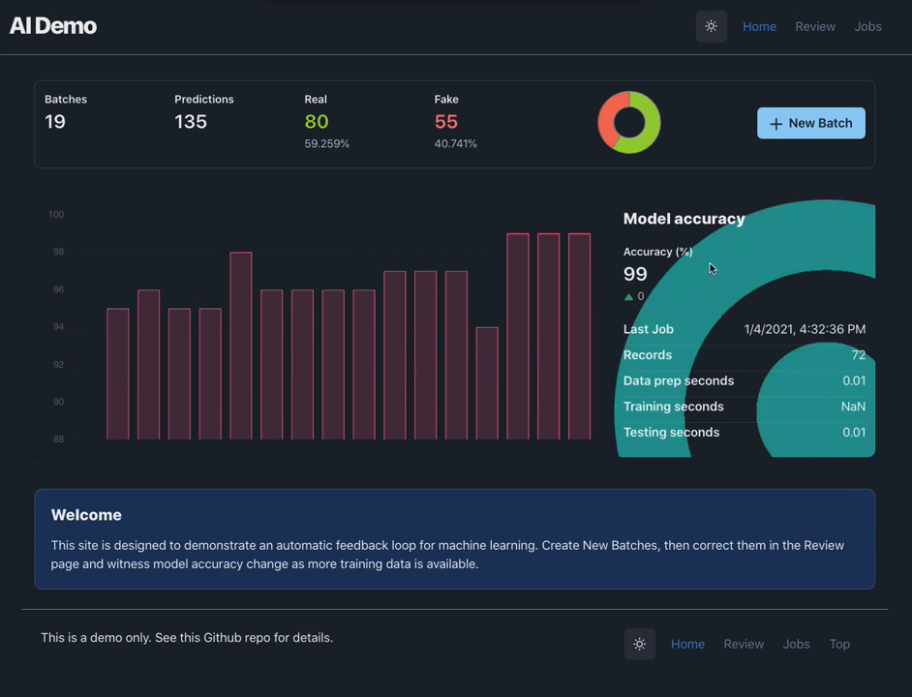
mouse_move(656, 283)
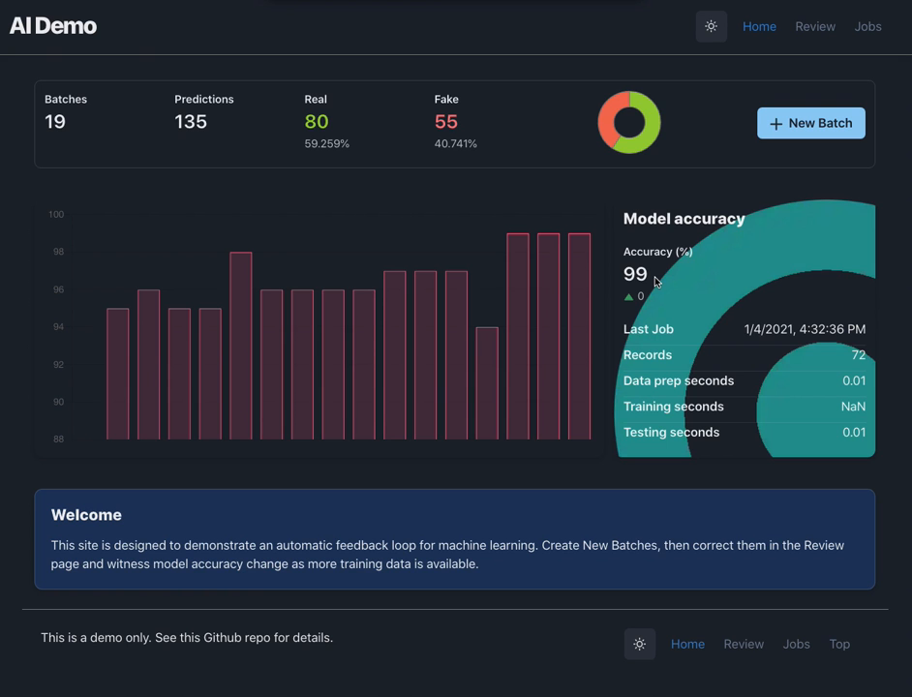
mouse_move(710, 27)
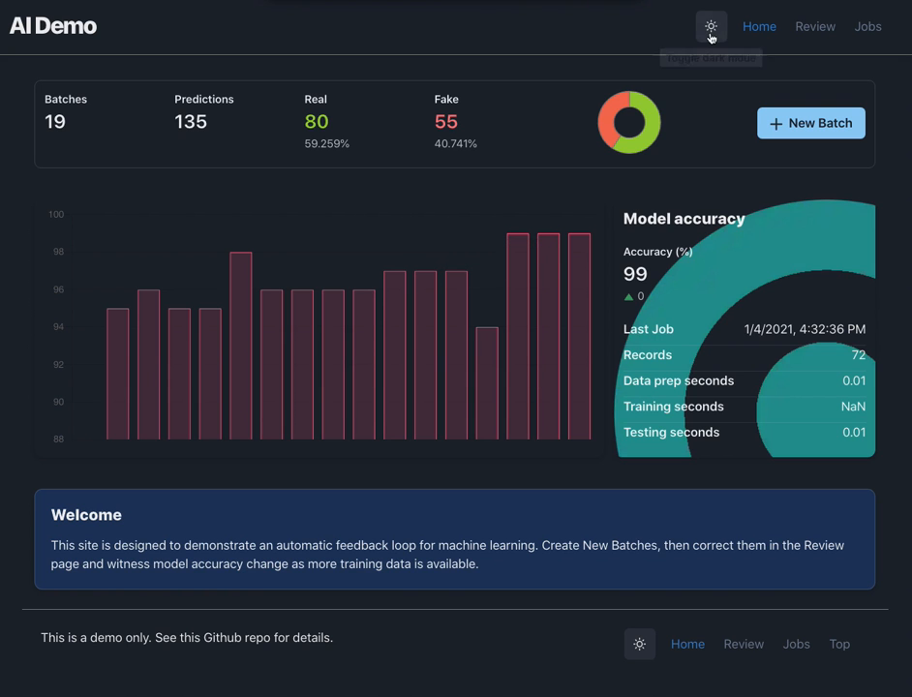
Switch to light mode, check Review and the 17-job training history, and return Home
click(710, 27)
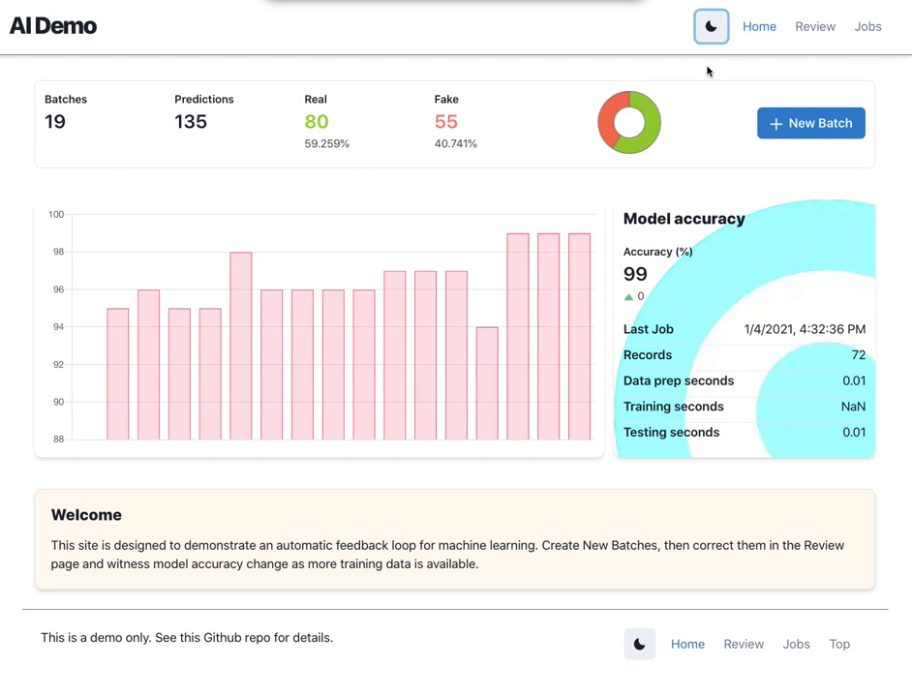
click(815, 27)
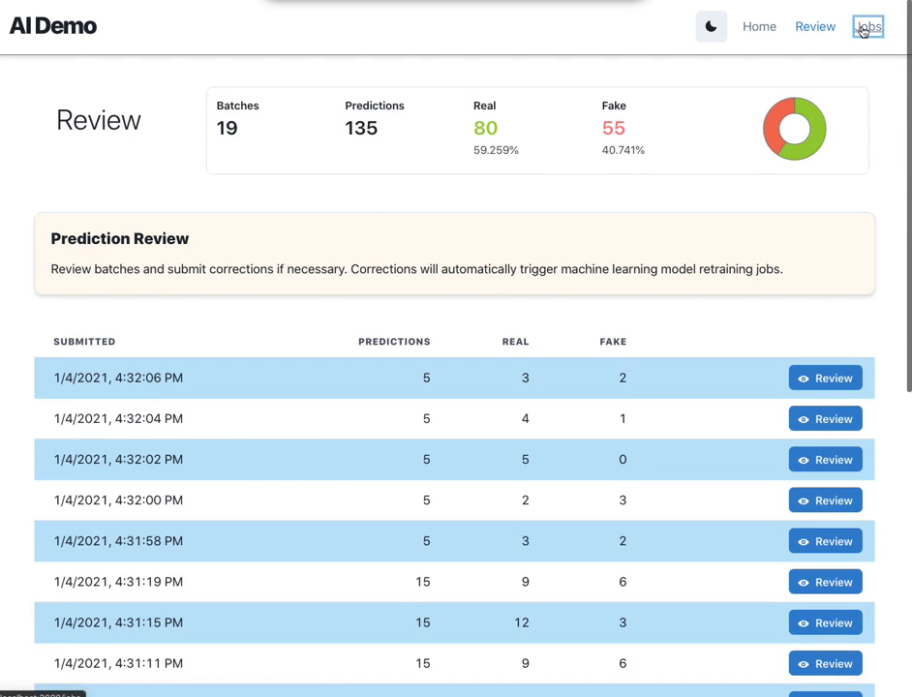
click(867, 27)
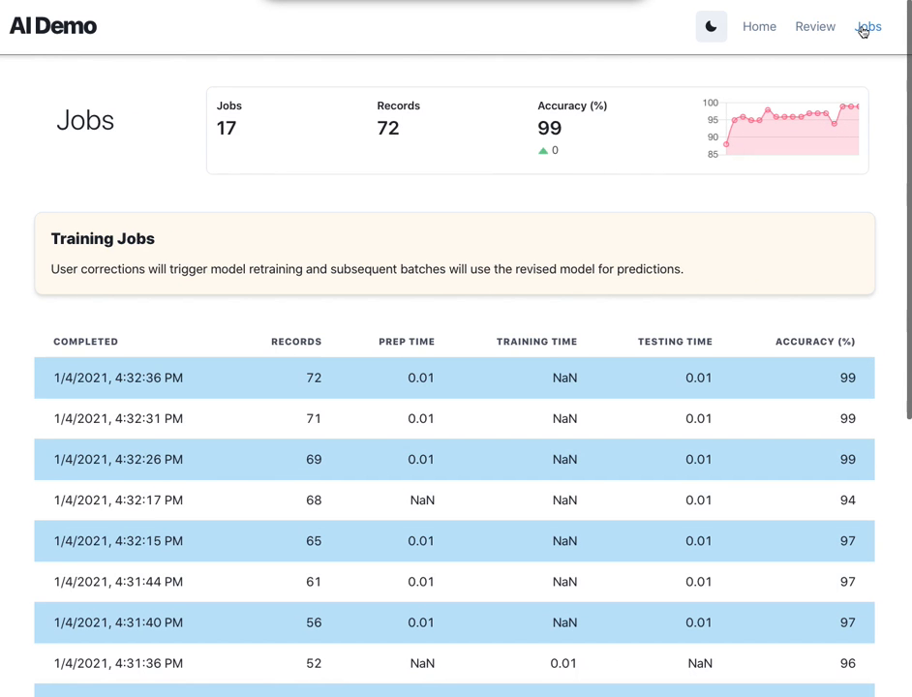
mouse_move(704, 451)
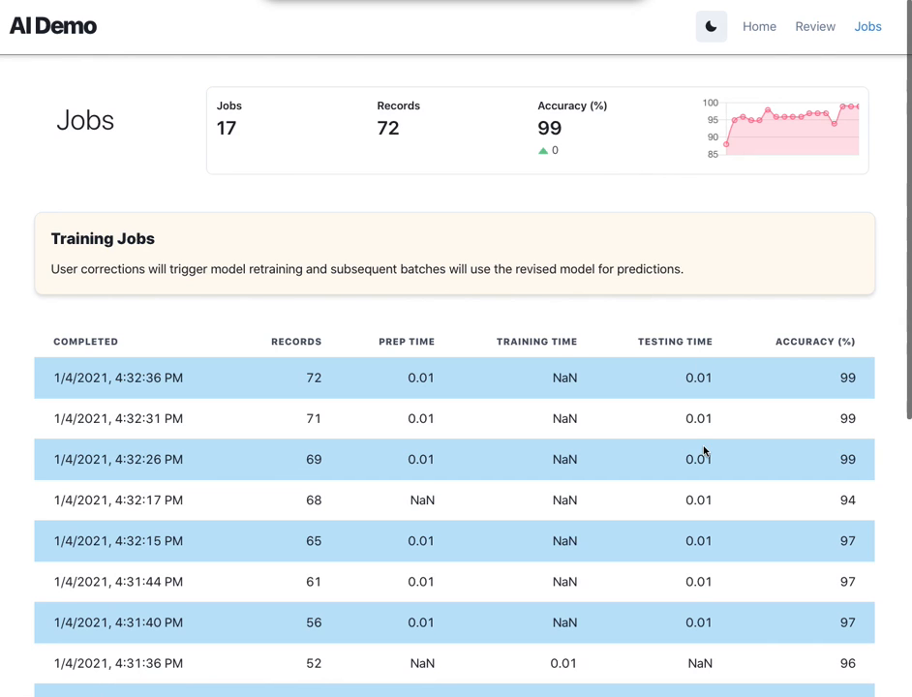
mouse_move(302, 372)
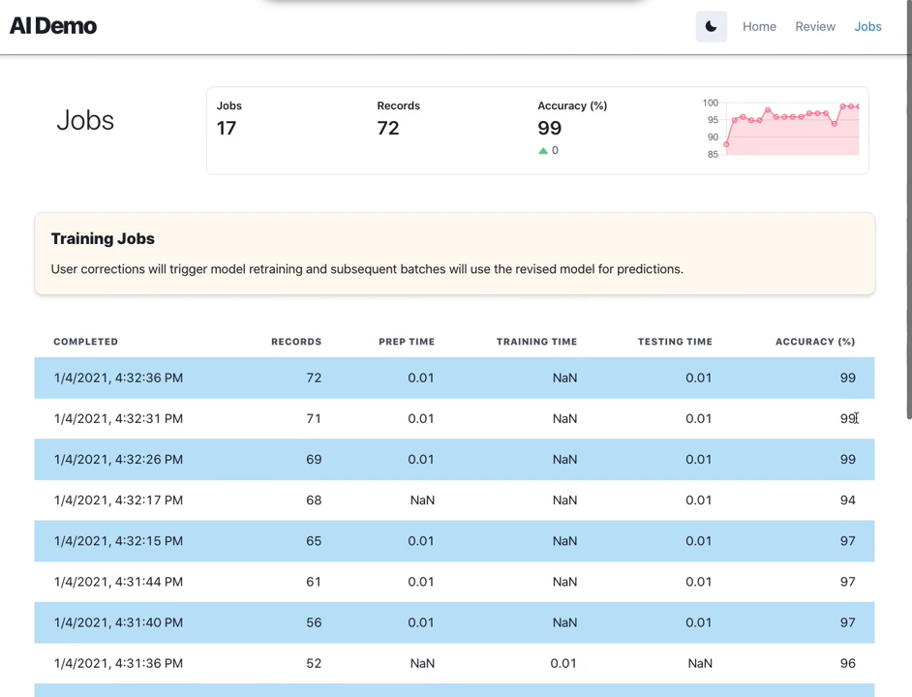
mouse_move(759, 27)
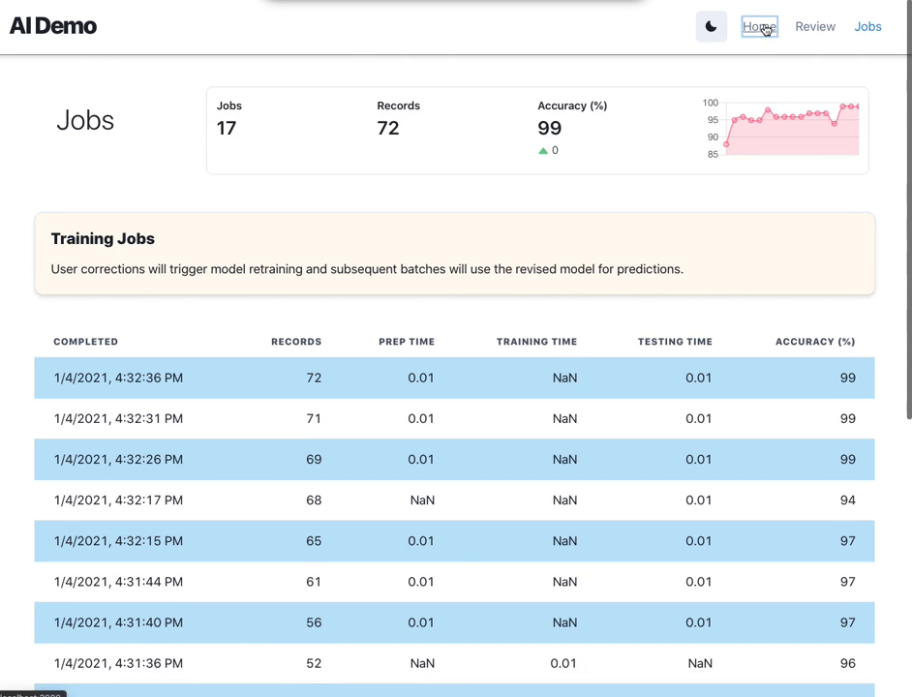
click(758, 27)
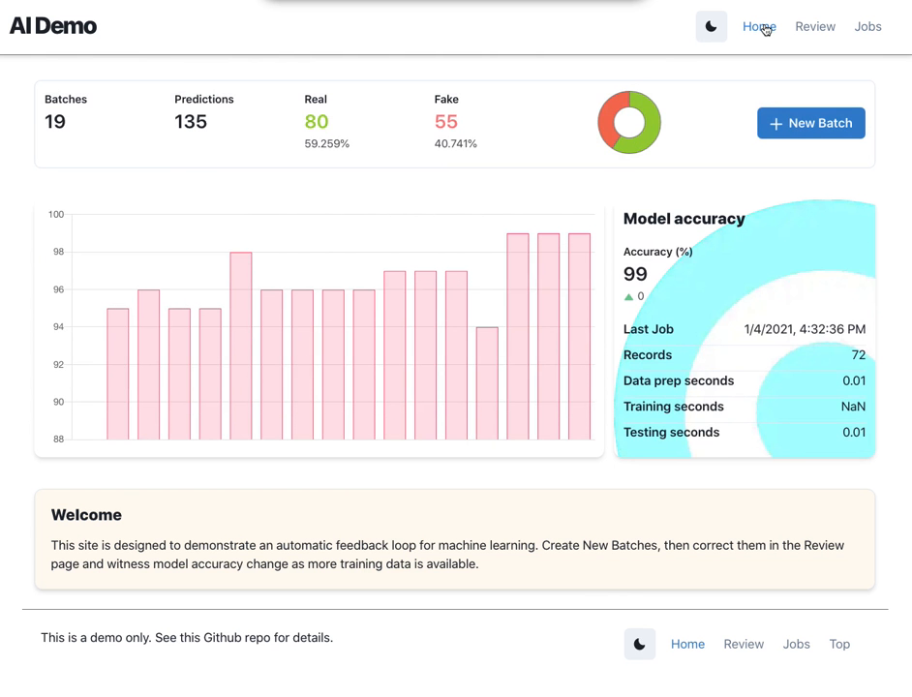
mouse_move(607, 45)
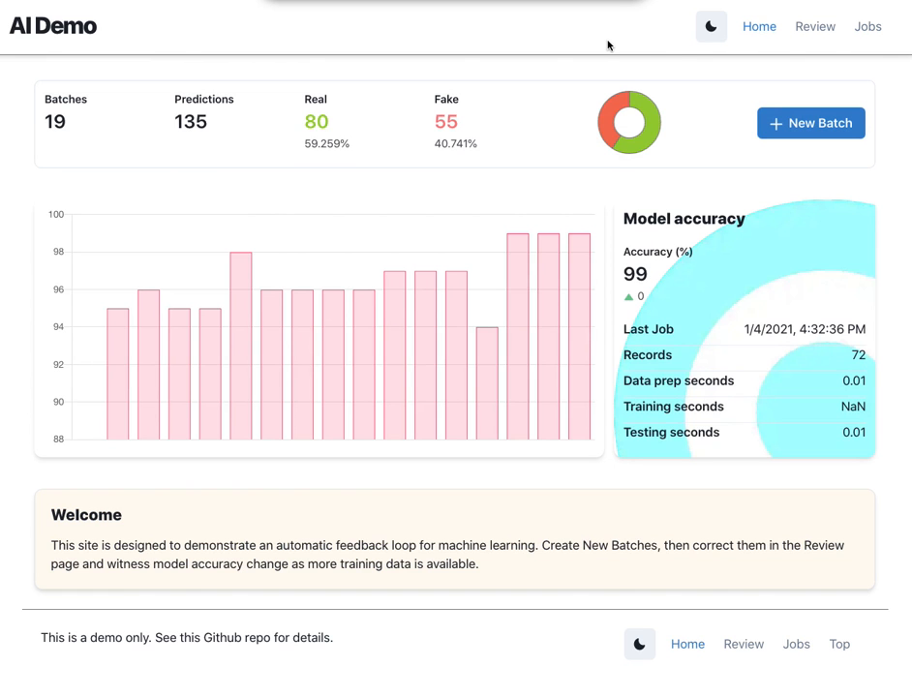
mouse_move(608, 47)
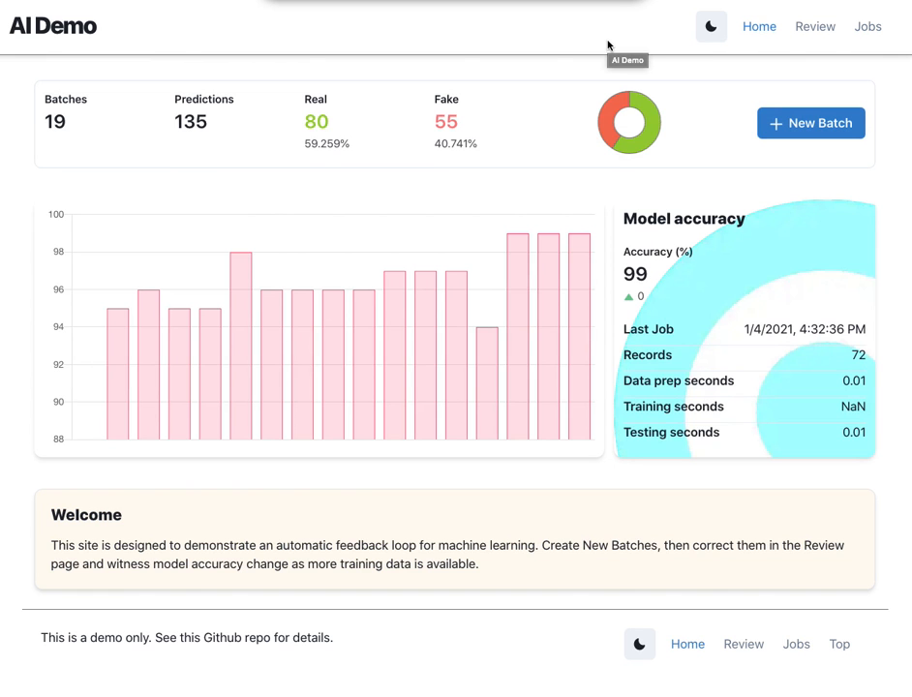